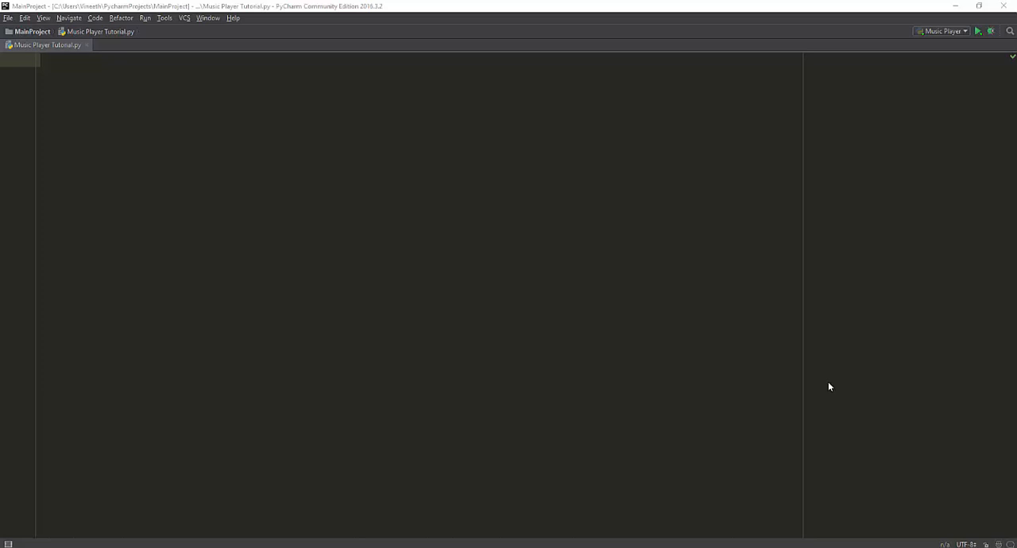
pyautogui.moveTo(658, 399)
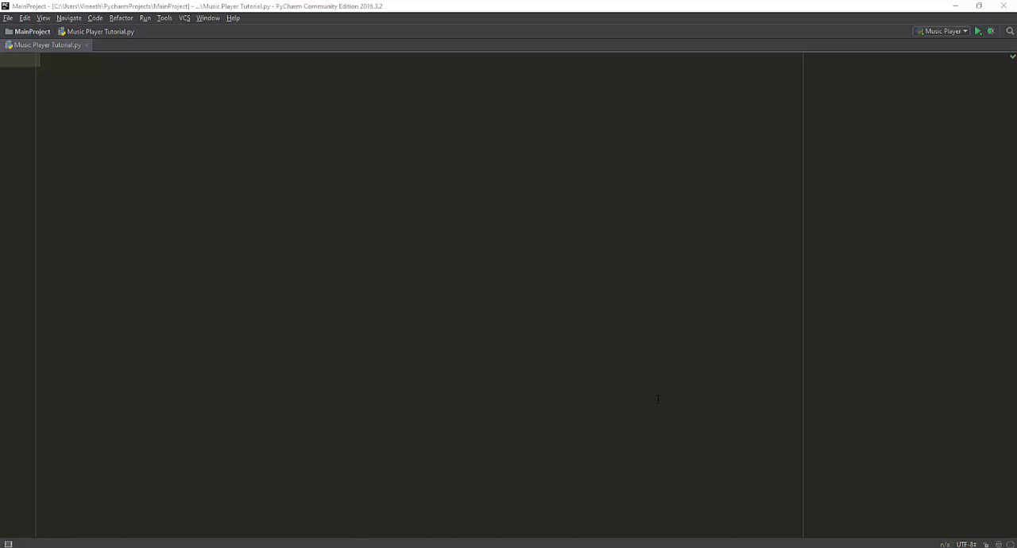
pyautogui.moveTo(379, 368)
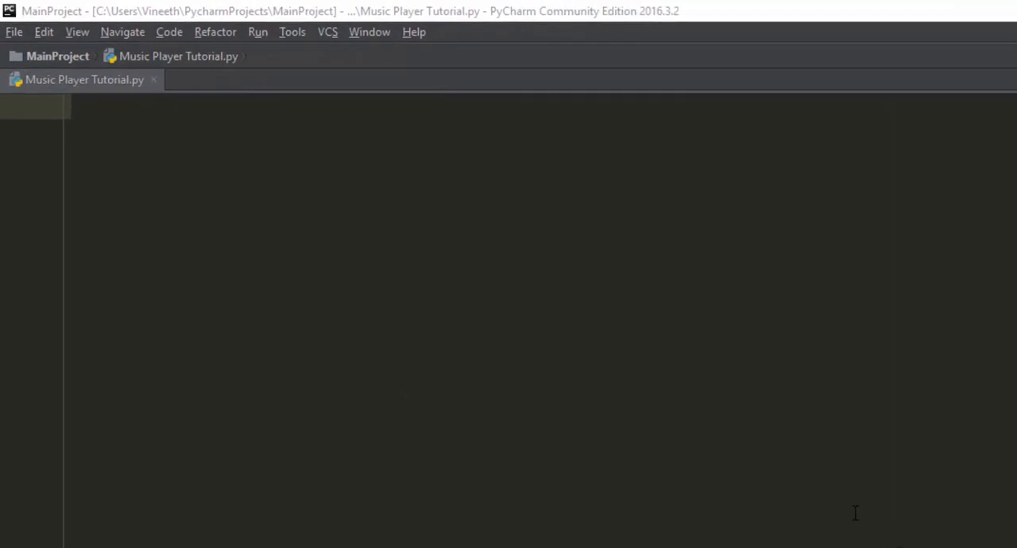
pyautogui.moveTo(209, 134)
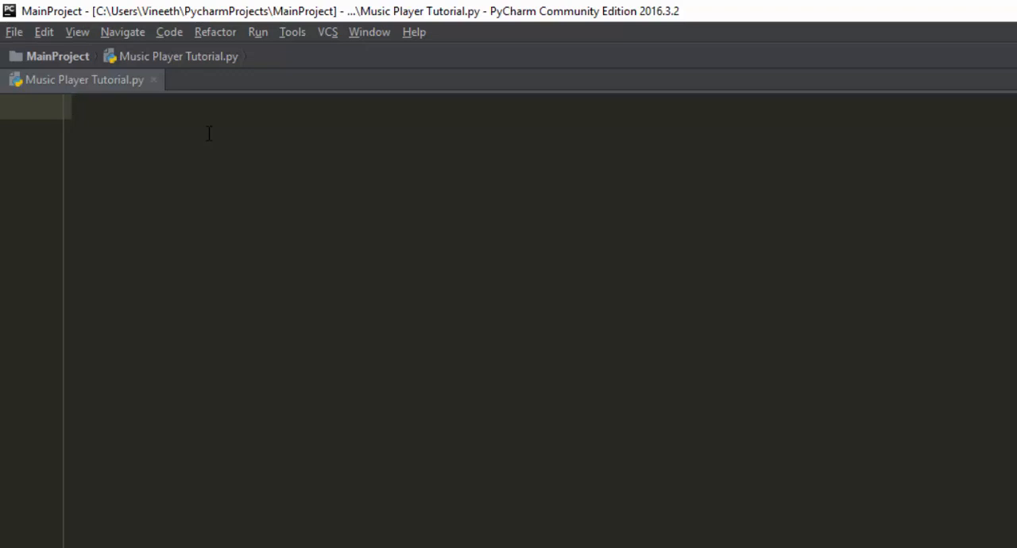
# Write notes 'pygame - music playing' and 'tkinter - to make the basic GUI for the app', then begin a mutagen note.
pyautogui.write('py')
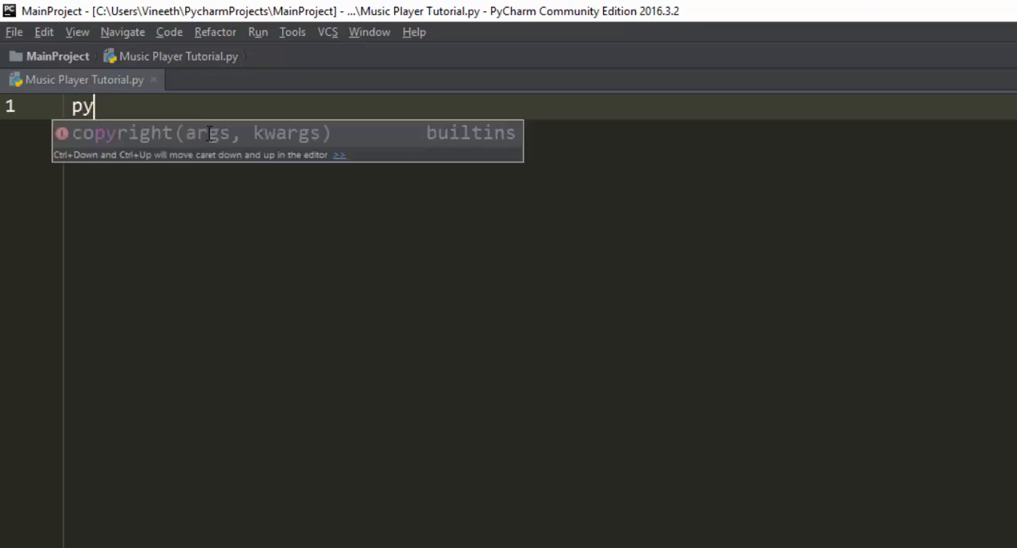
pyautogui.write('game - music playing')
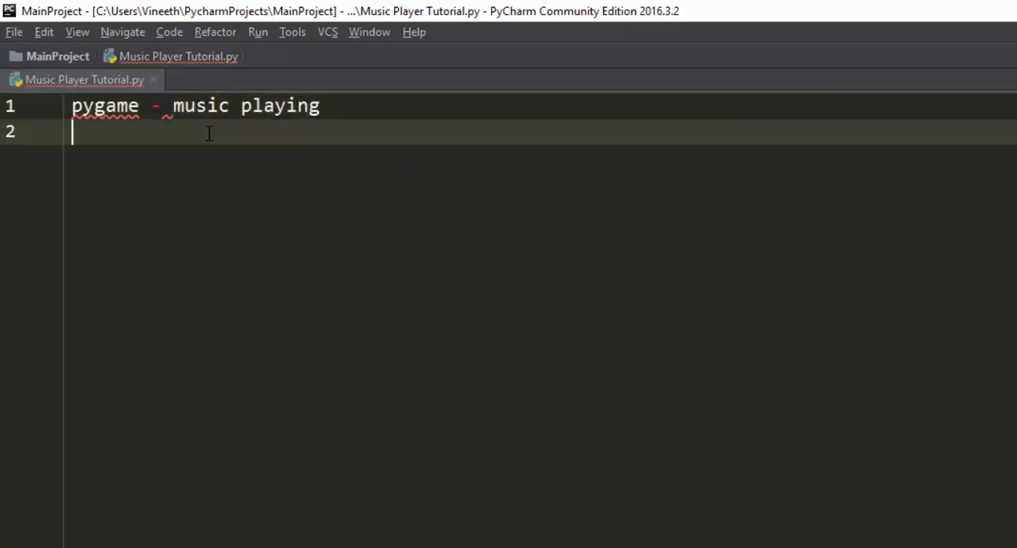
pyautogui.write('tkinter - t')
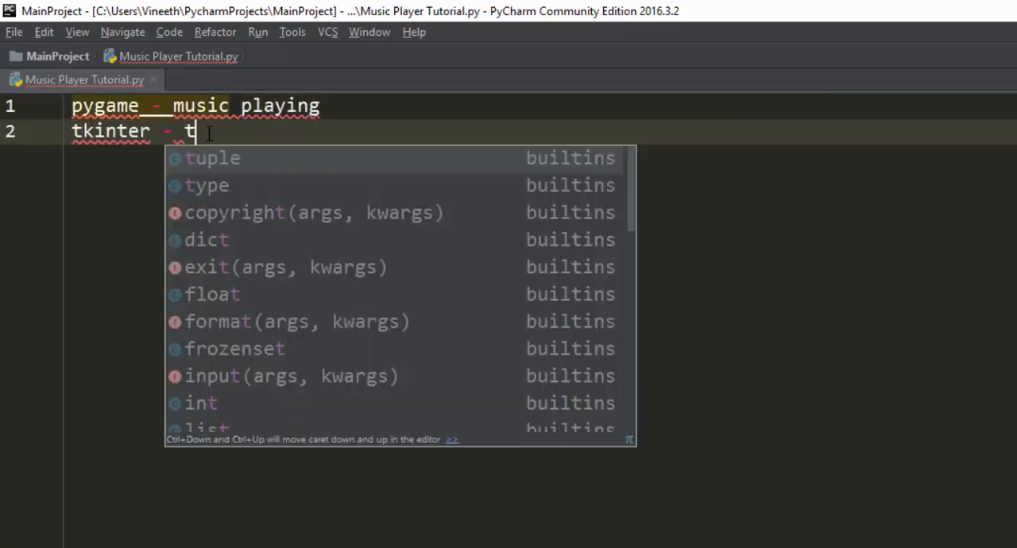
pyautogui.write('o make the g')
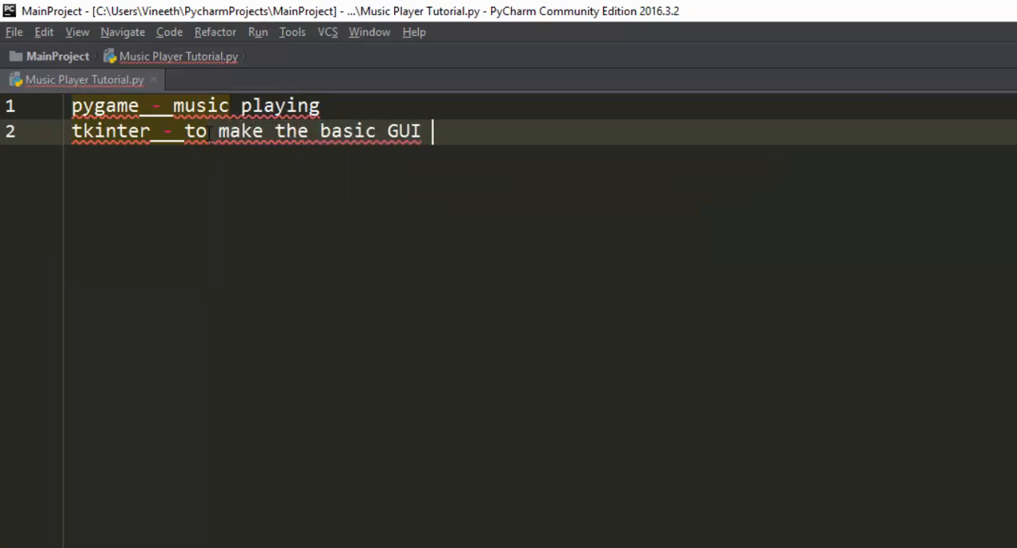
pyautogui.write('for the ap')
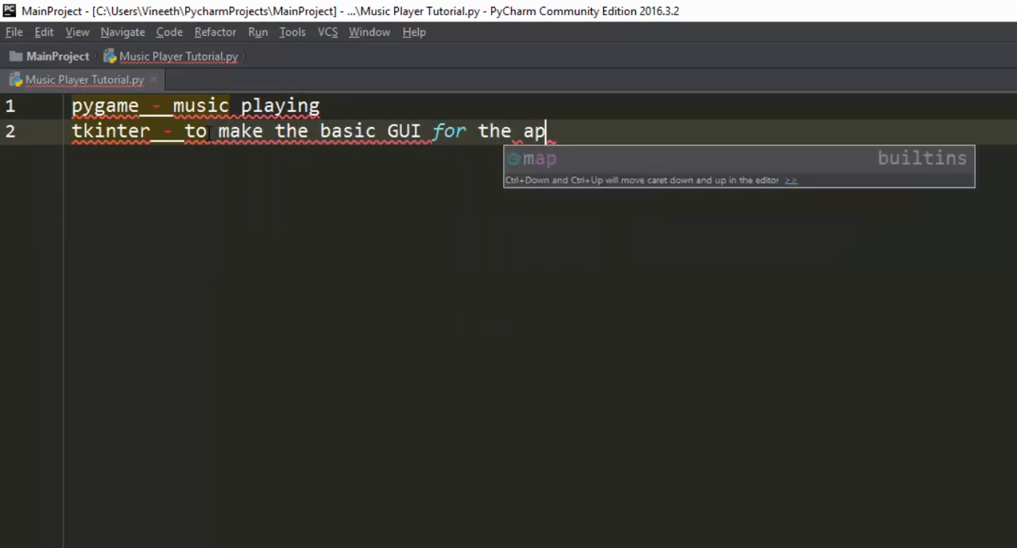
pyautogui.press('Enter')
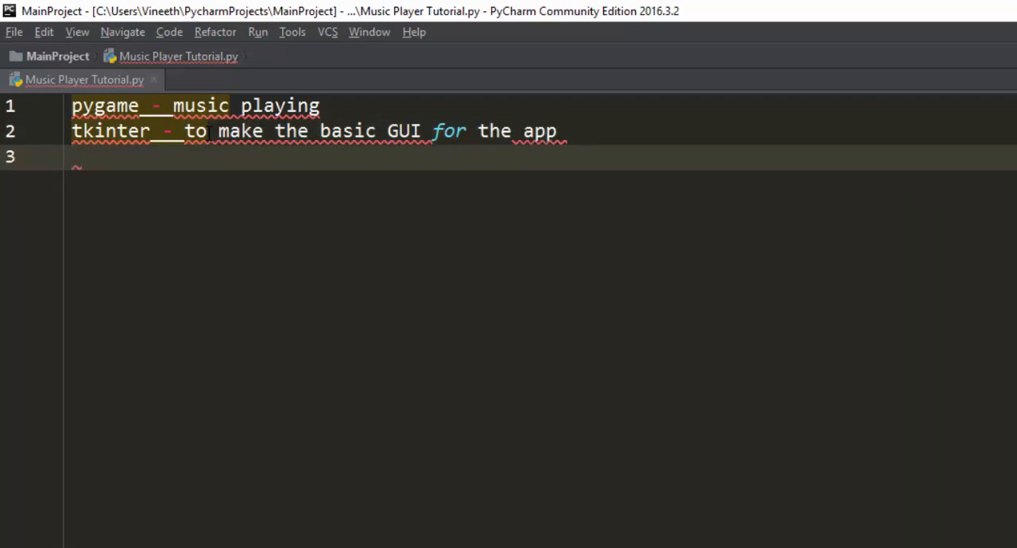
pyautogui.write('mutagen -')
pyautogui.write('pip in')
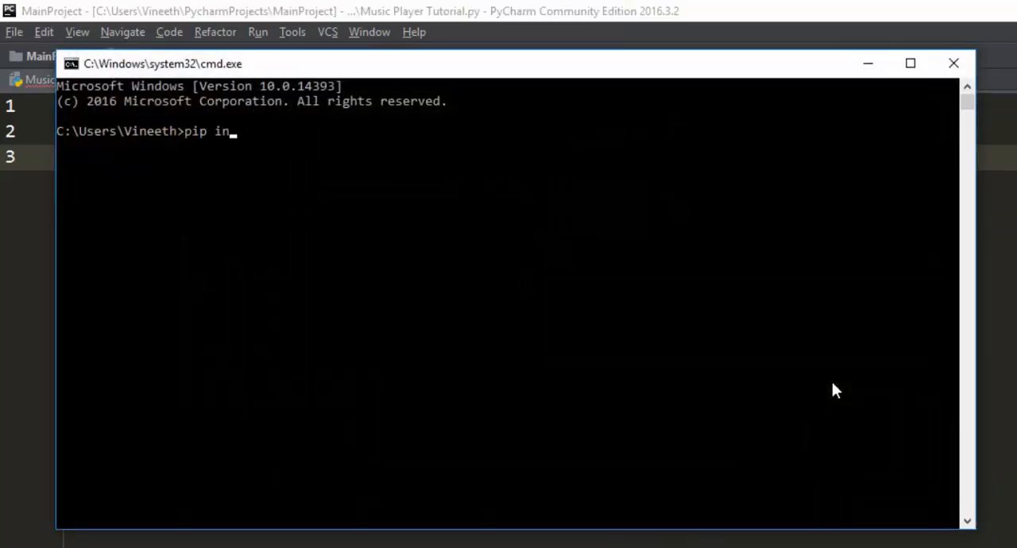
# Run 'pip install mutagen' in Command Prompt, which reports the requirement already satisfied.
pyautogui.write('stall mutange')
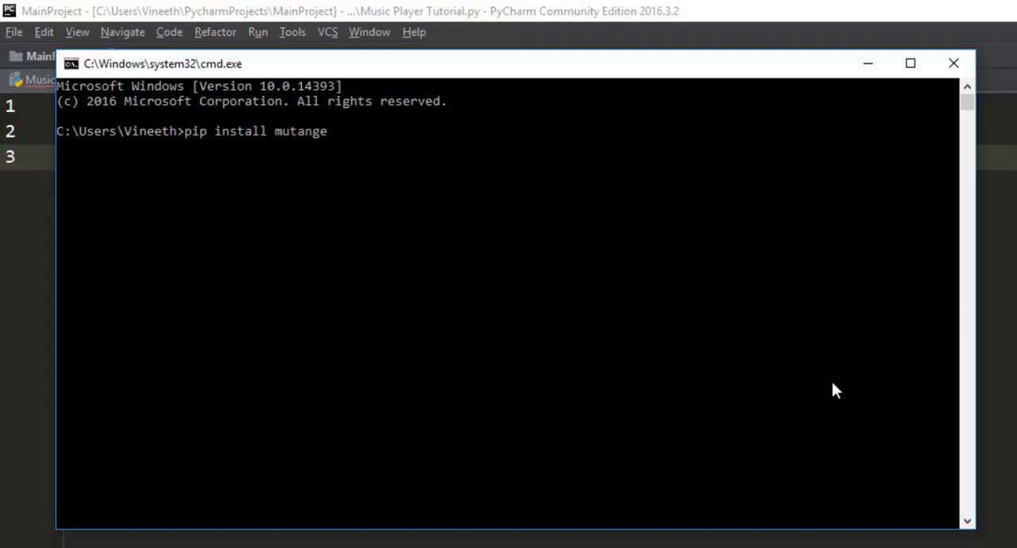
pyautogui.press('Enter')
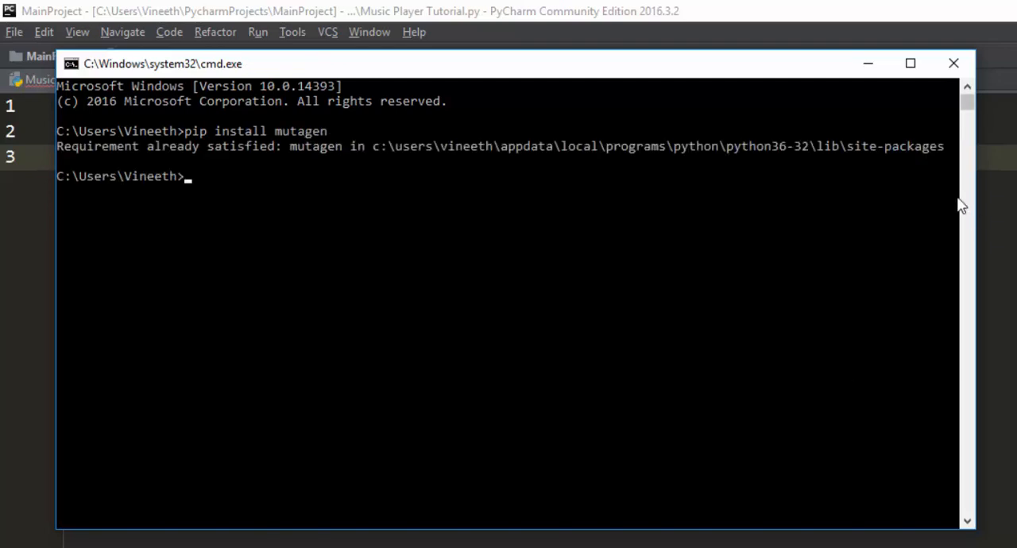
pyautogui.moveTo(167, 151)
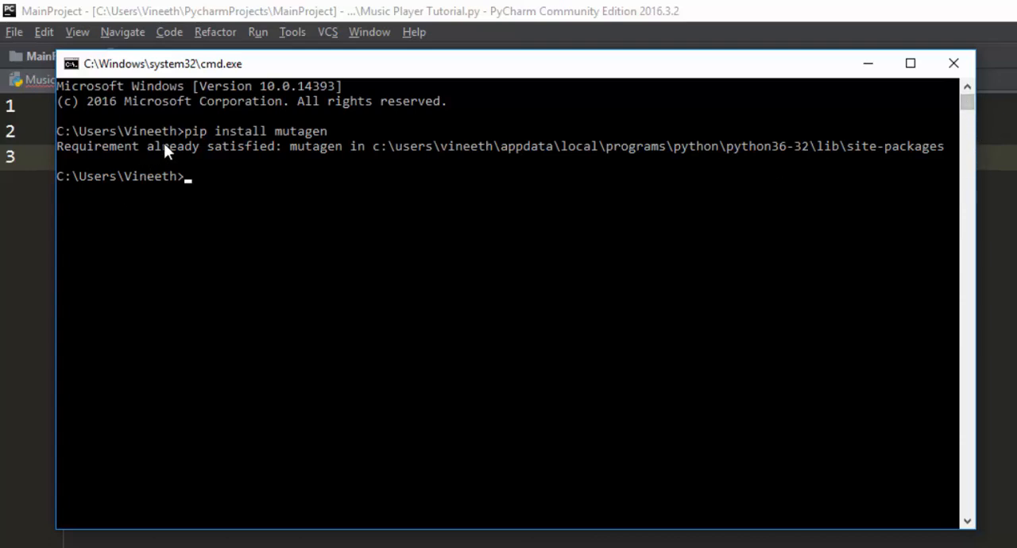
pyautogui.moveTo(620, 168)
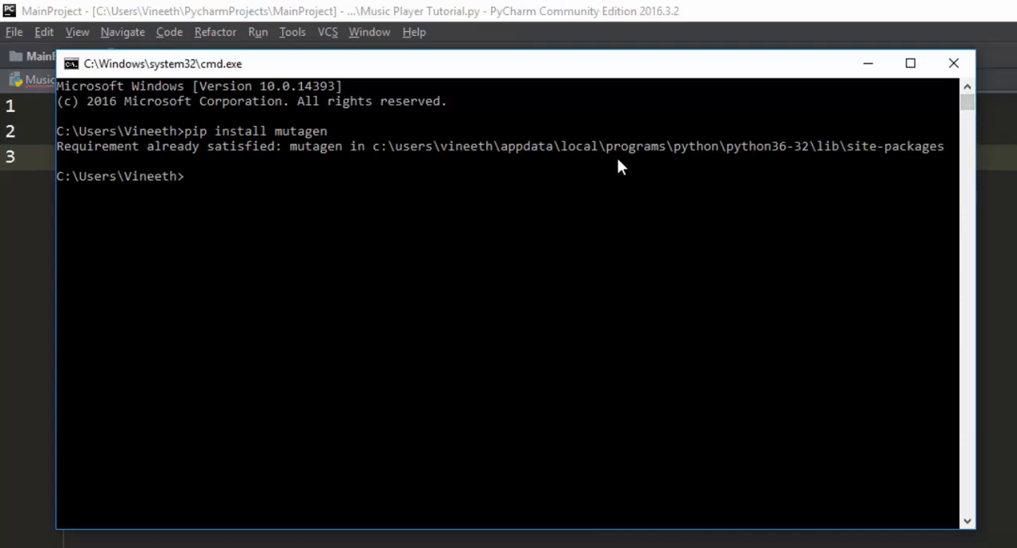
pyautogui.moveTo(834, 183)
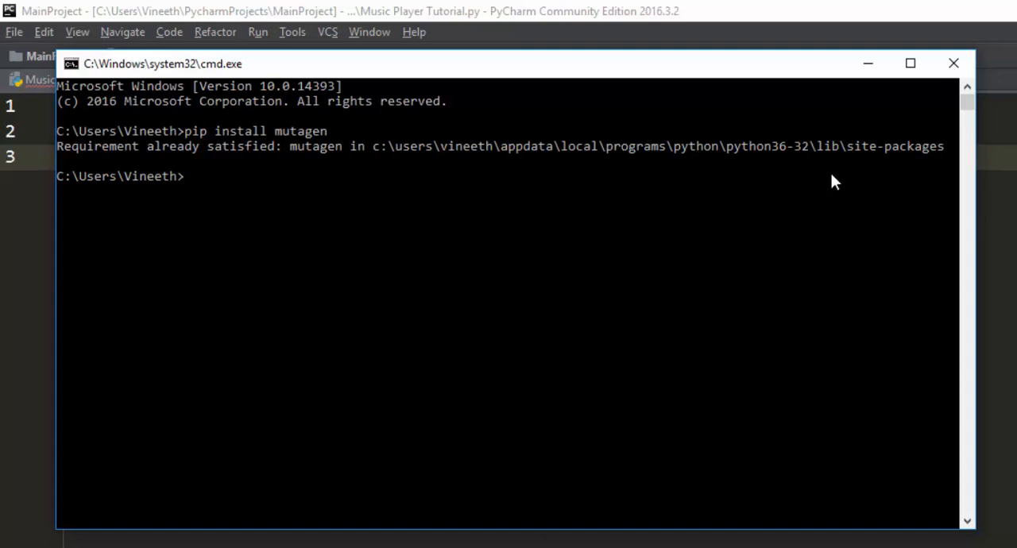
pyautogui.moveTo(951, 63)
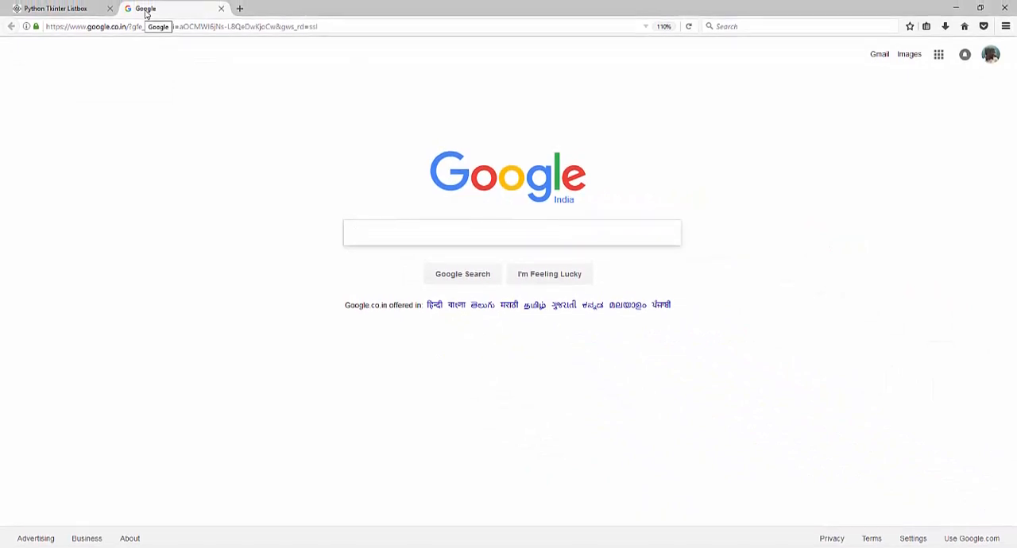
# Search Google for mutagen and open the 'Overview — mutagen' documentation page.
pyautogui.click(511, 232)
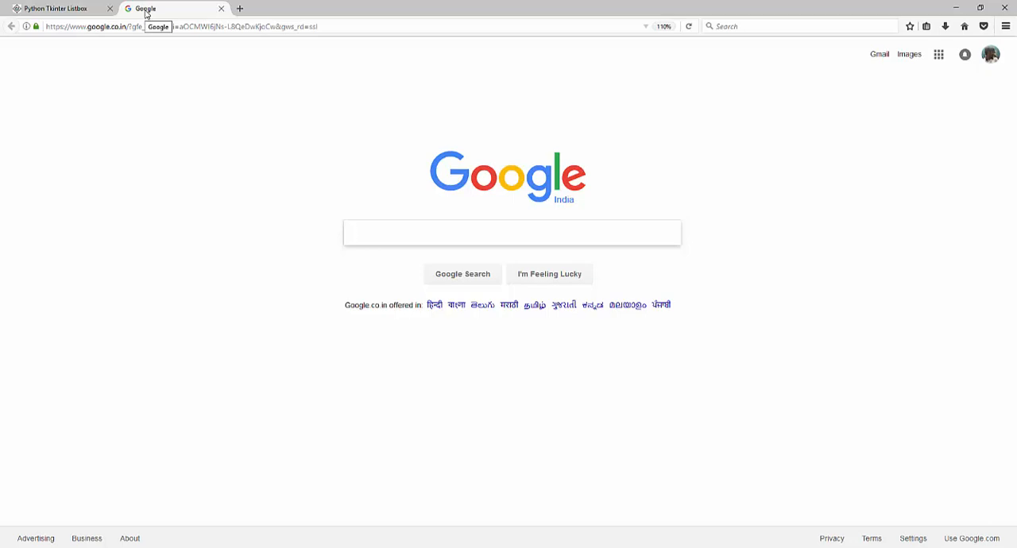
pyautogui.click(512, 232)
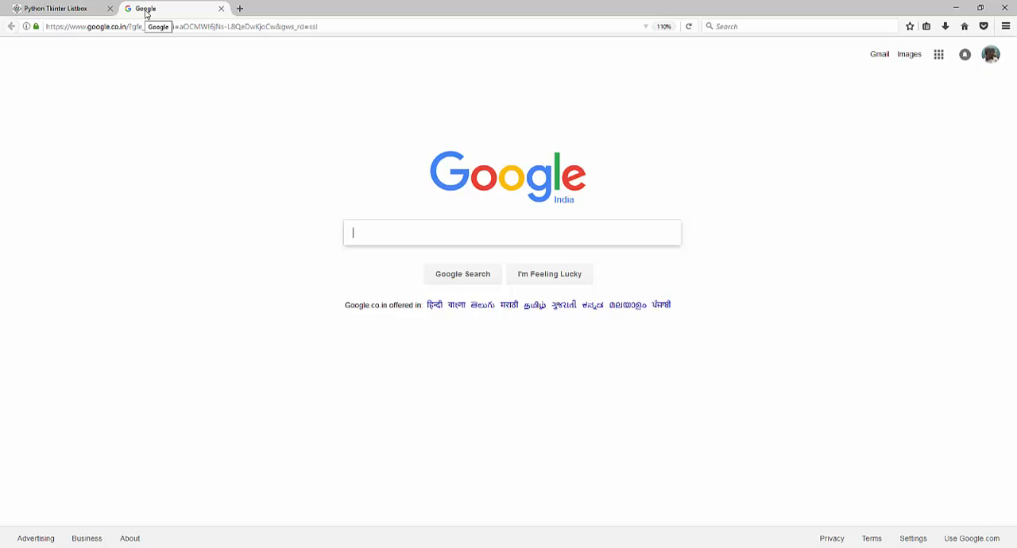
pyautogui.moveTo(202, 18)
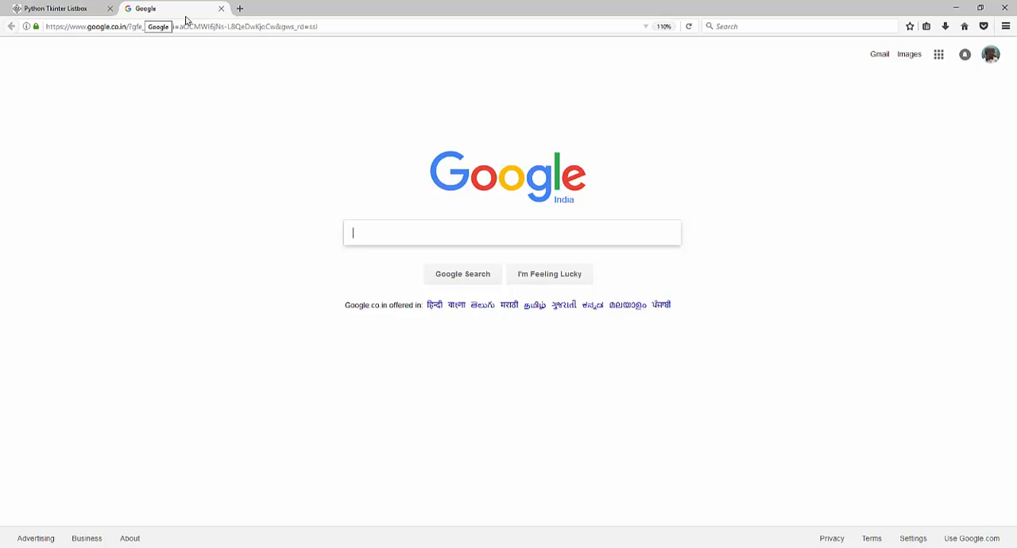
pyautogui.write('mutg')
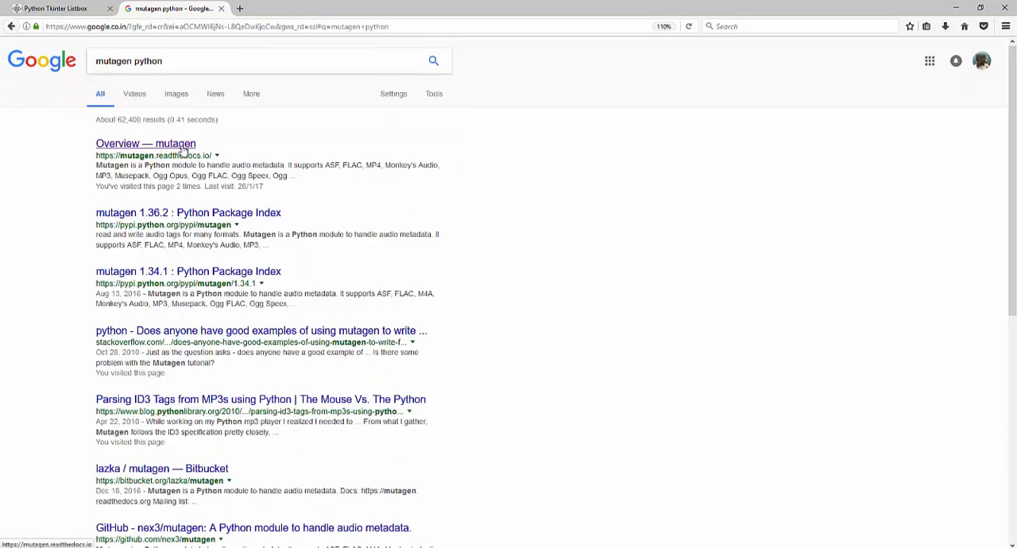
pyautogui.click(145, 143)
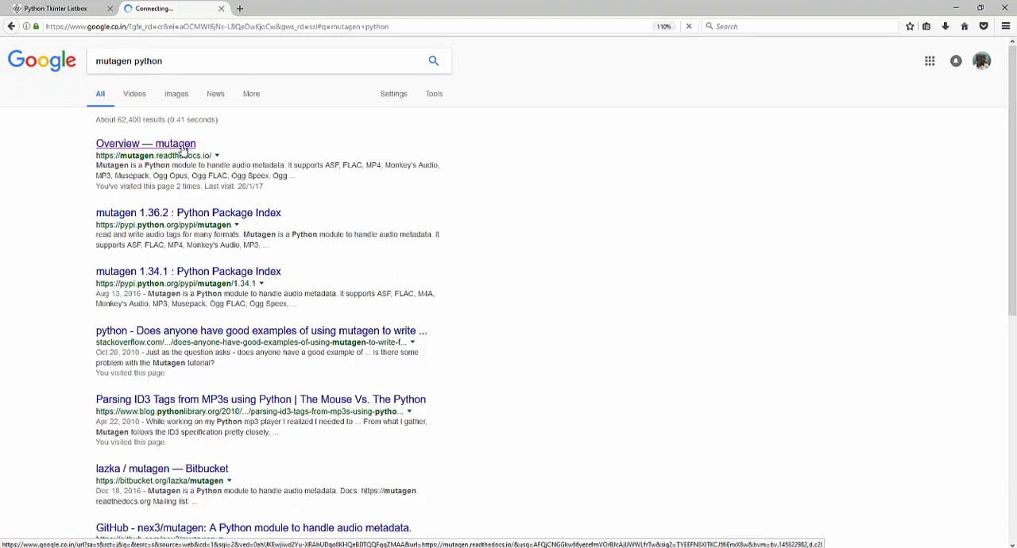
pyautogui.click(145, 144)
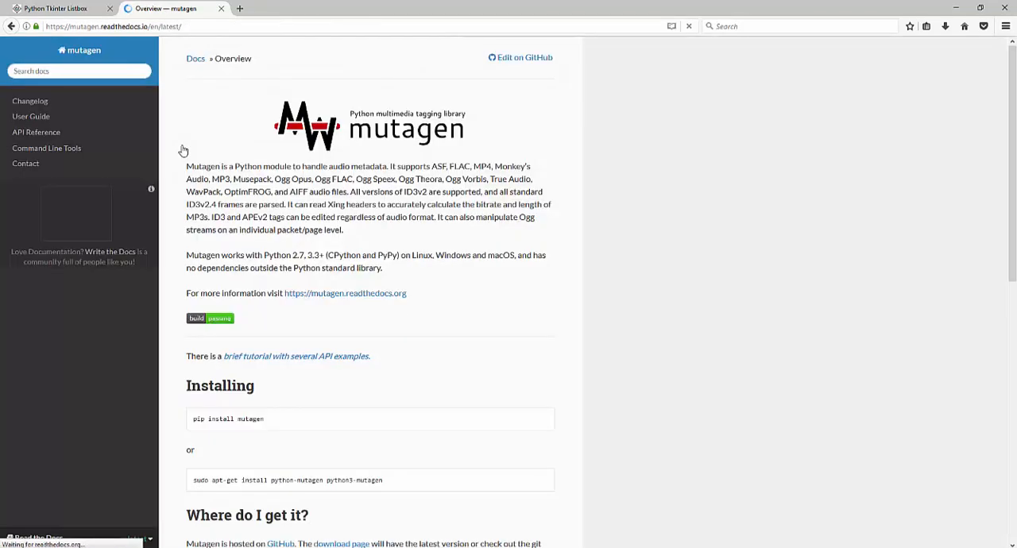
pyautogui.moveTo(310, 183)
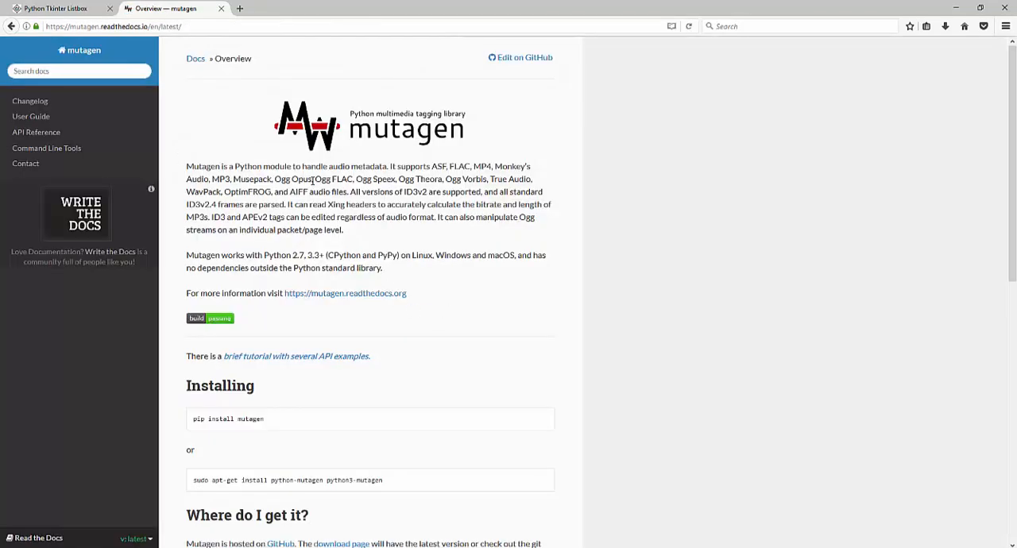
# Highlight the description of mutagen as a Python module handling audio metadata, including MP3.
pyautogui.moveTo(235, 166); pyautogui.dragTo(282, 166)
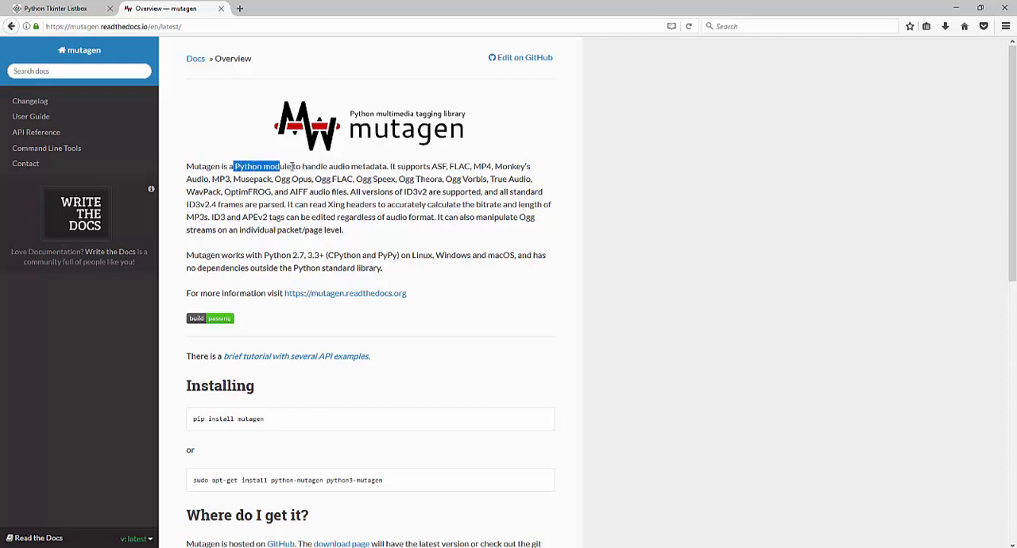
pyautogui.moveTo(232, 166); pyautogui.dragTo(387, 166)
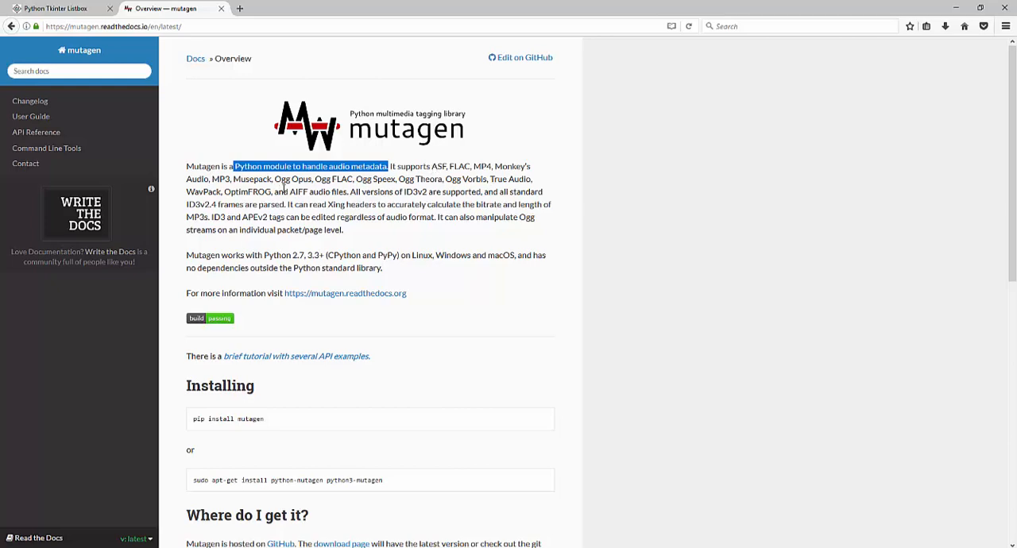
pyautogui.doubleClick(220, 179)
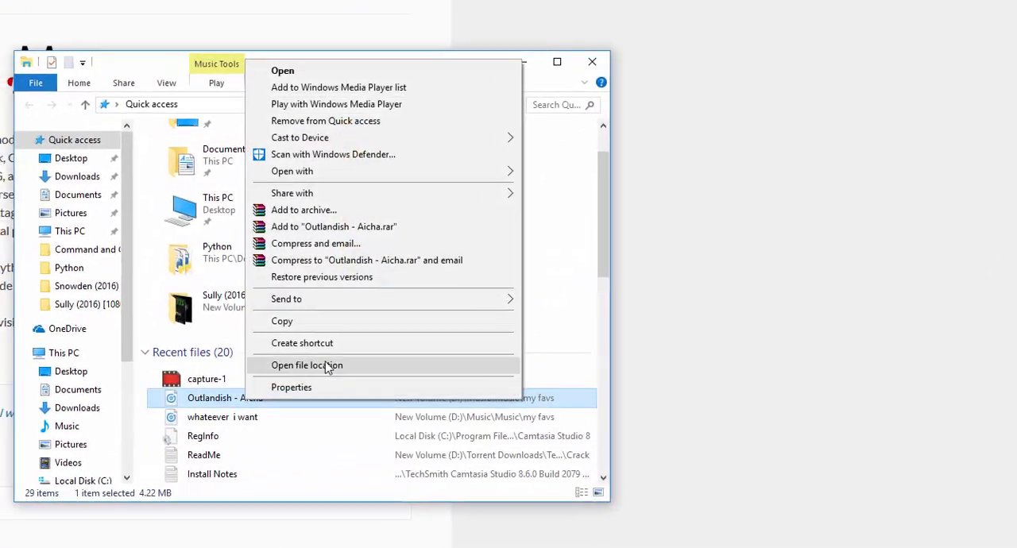
# Open the Music Folder on drive D, play Ariana Grande's Into You, then pause it.
pyautogui.click(306, 366)
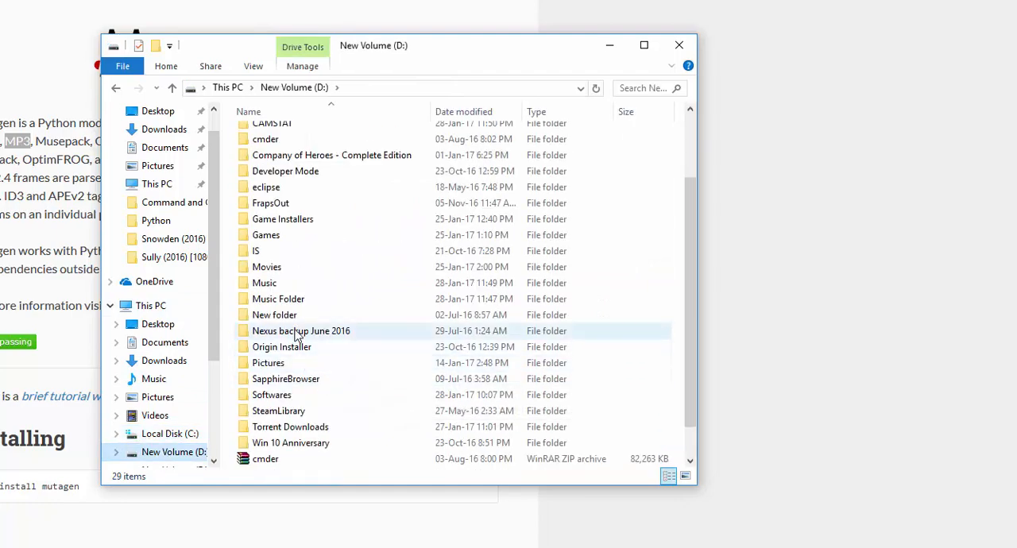
pyautogui.doubleClick(277, 299)
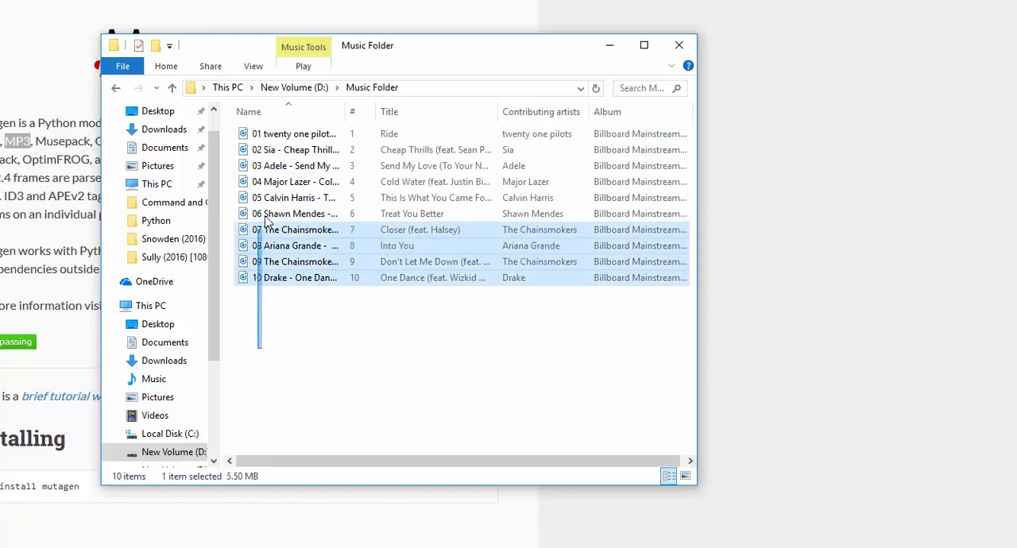
pyautogui.press('ctrl+a')
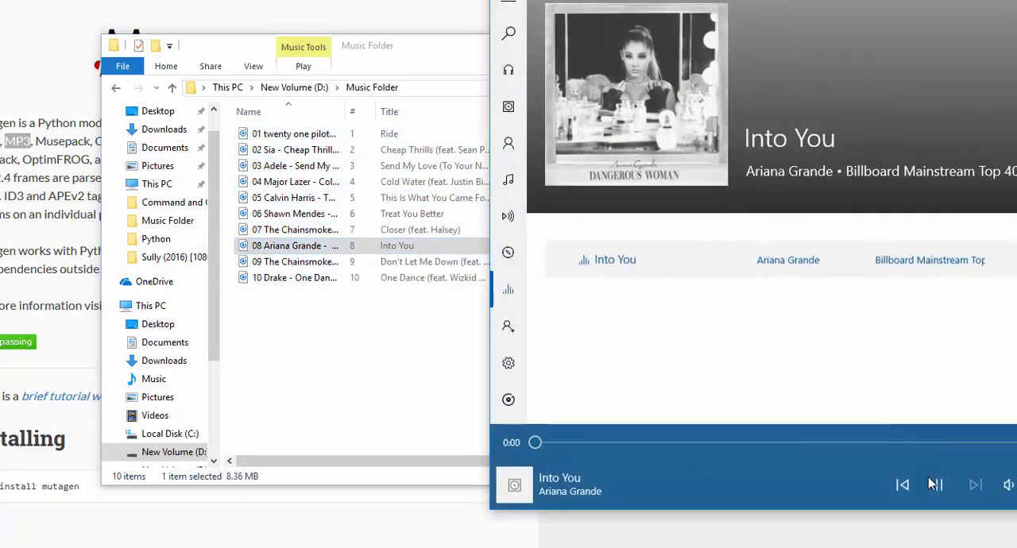
pyautogui.click(936, 485)
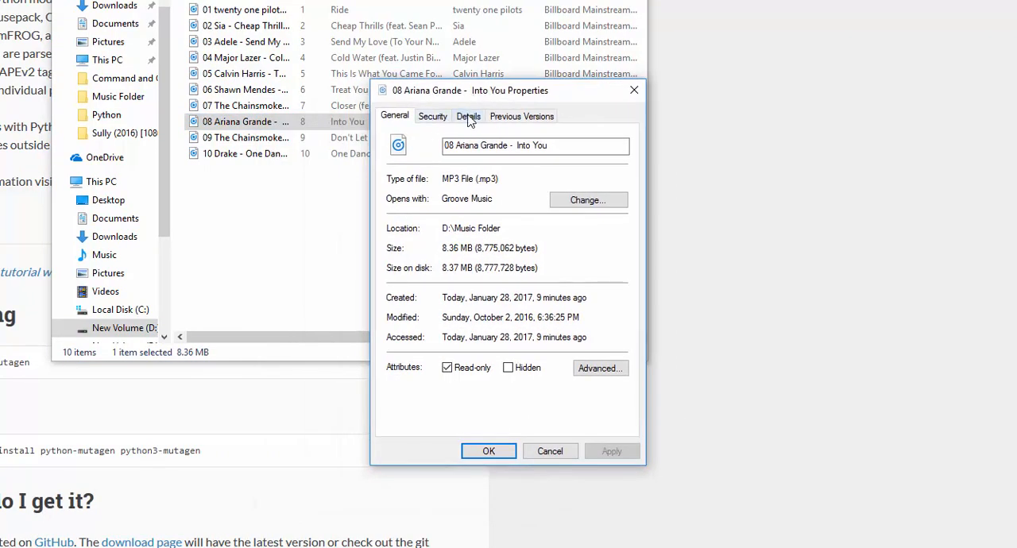
# Show the Details tab of Into You's properties, listing title, artist, album and bit rate.
pyautogui.click(468, 116)
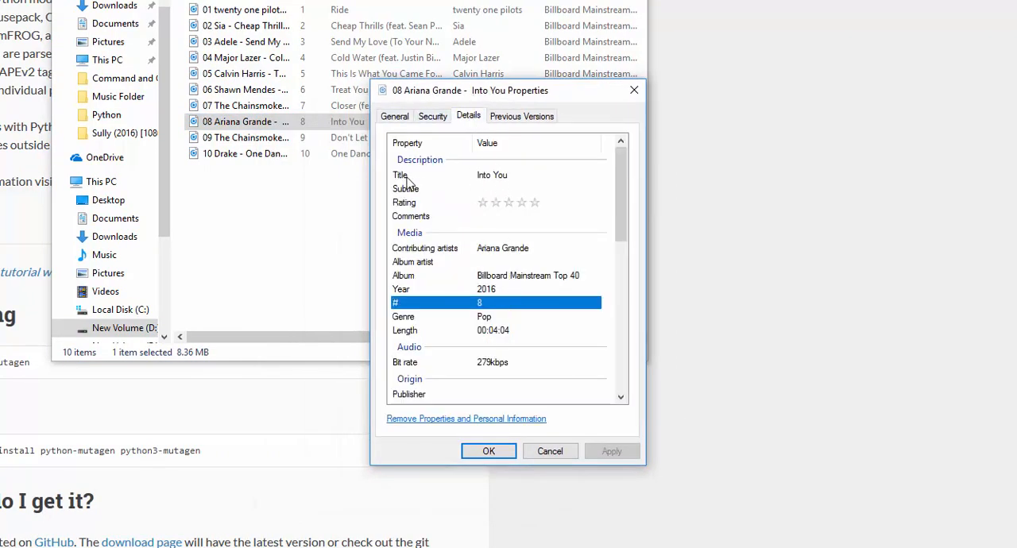
pyautogui.moveTo(512, 280)
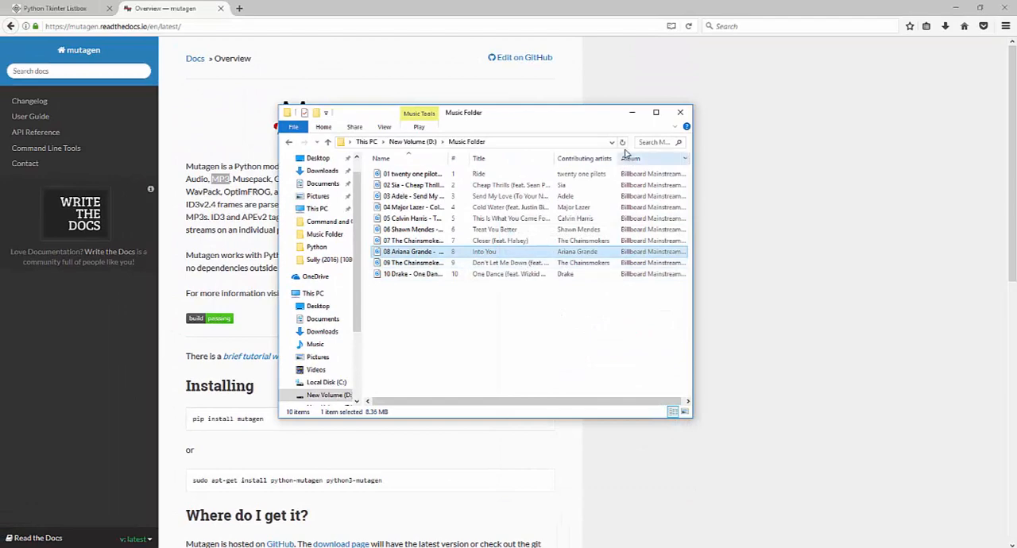
pyautogui.moveTo(454, 356)
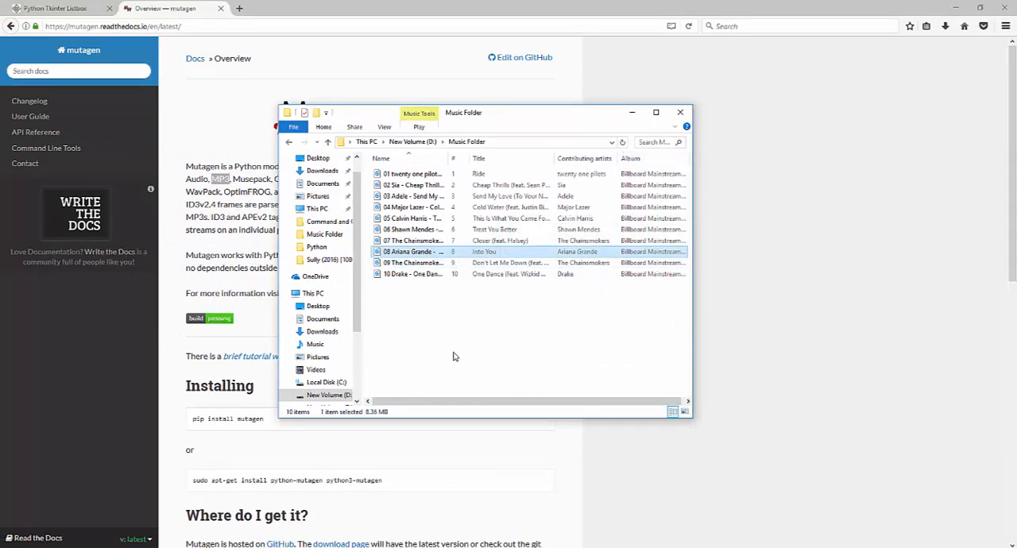
pyautogui.moveTo(459, 348)
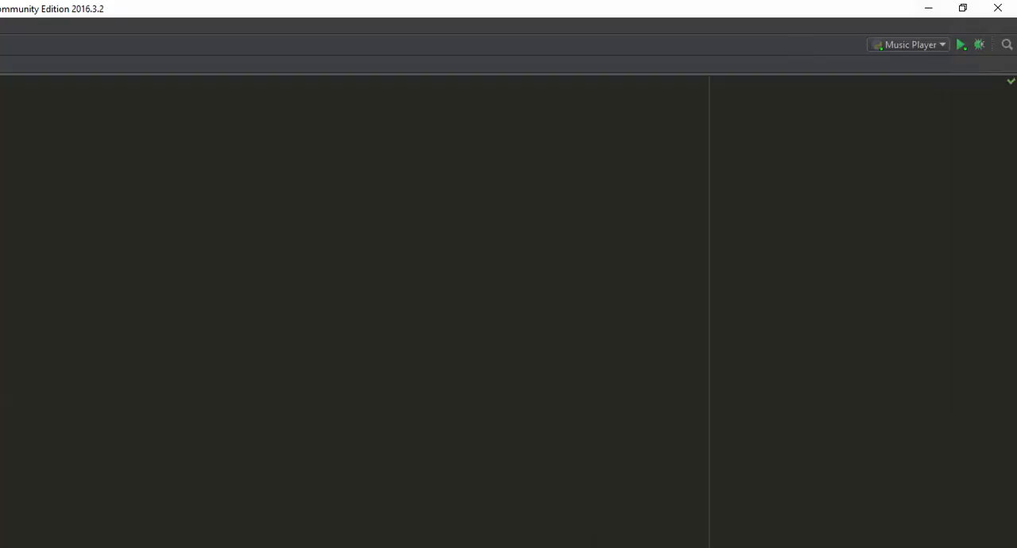
# Type 'import os' as the first line of Music Player Tutorial.py.
pyautogui.write('import os')
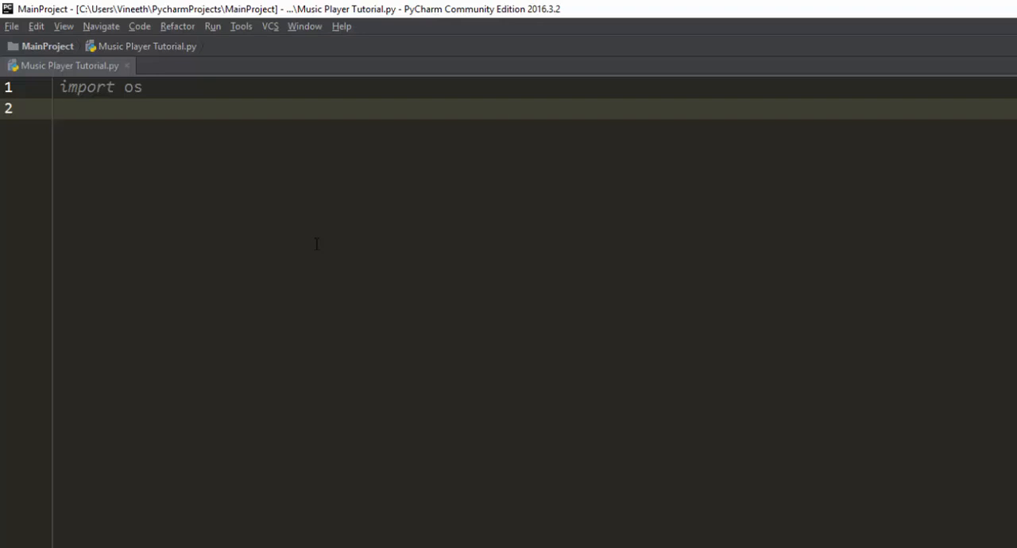
pyautogui.moveTo(324, 251)
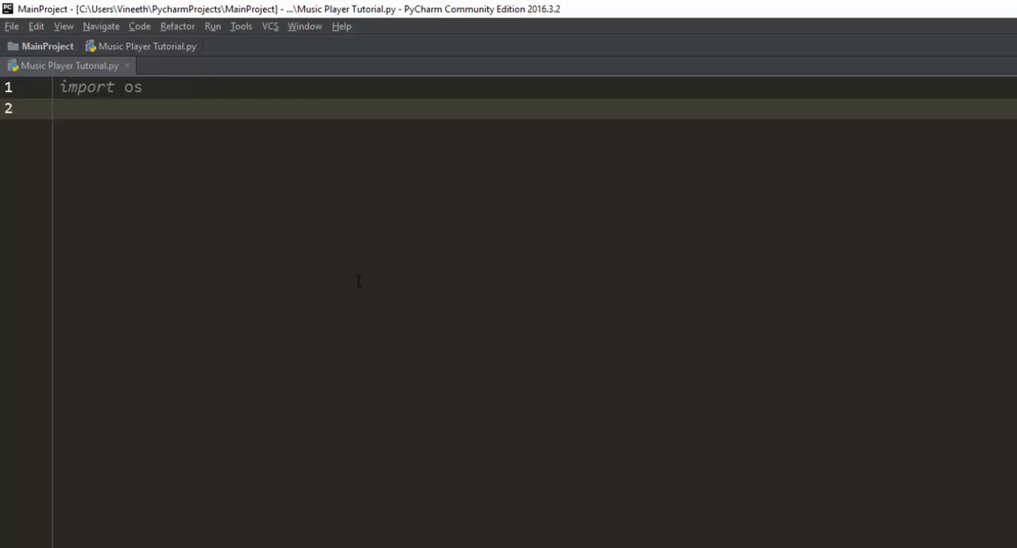
# Add 'import pygame', 'from tkinter import *' and 'root = Tk()'.
pyautogui.write('import pygame')
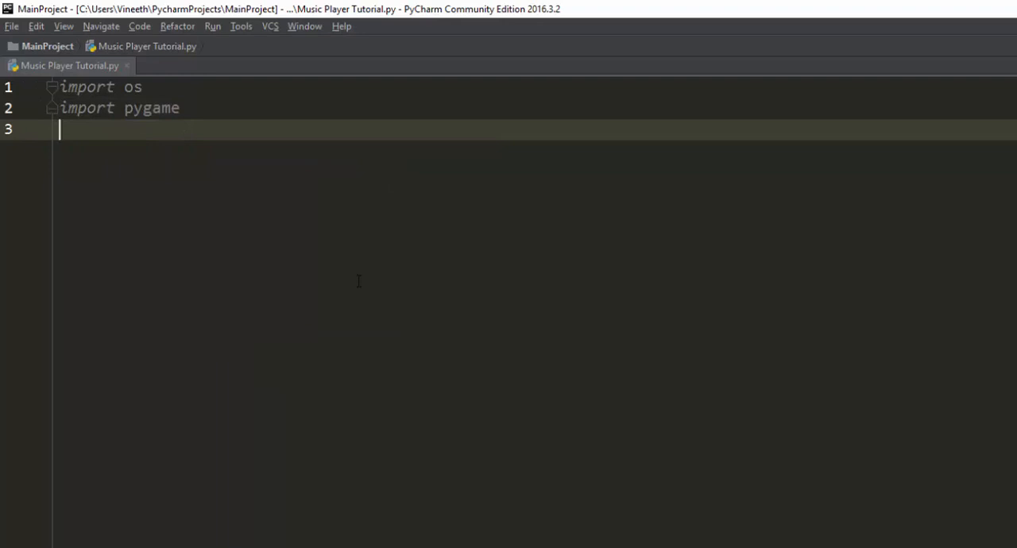
pyautogui.write('import tkinter')
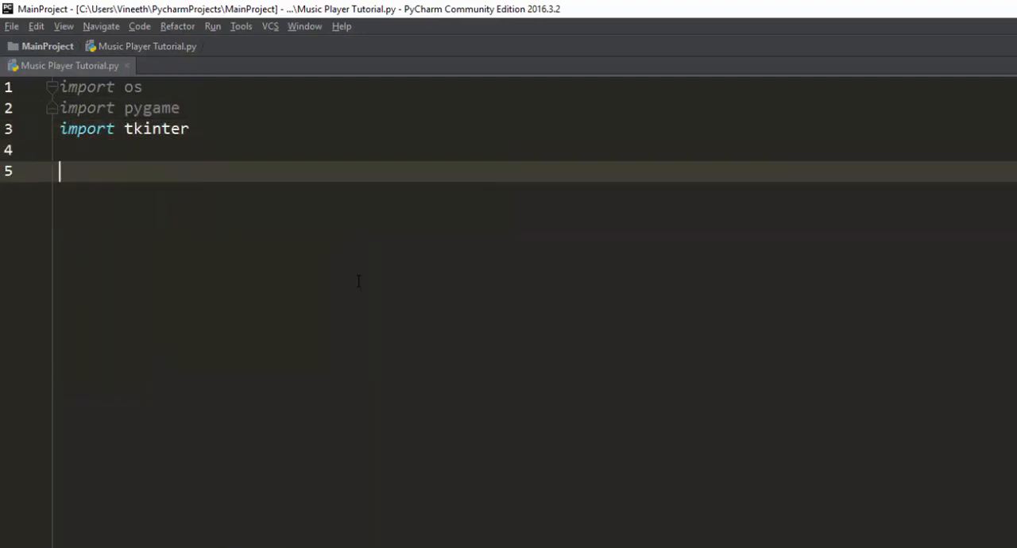
pyautogui.press('Enter')
pyautogui.write('root ')
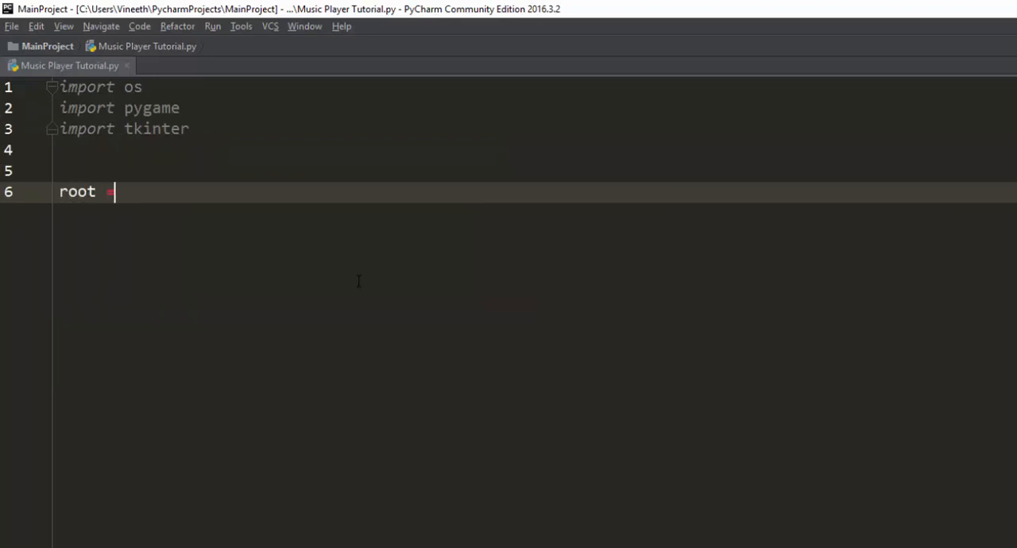
pyautogui.write('= Tk()')
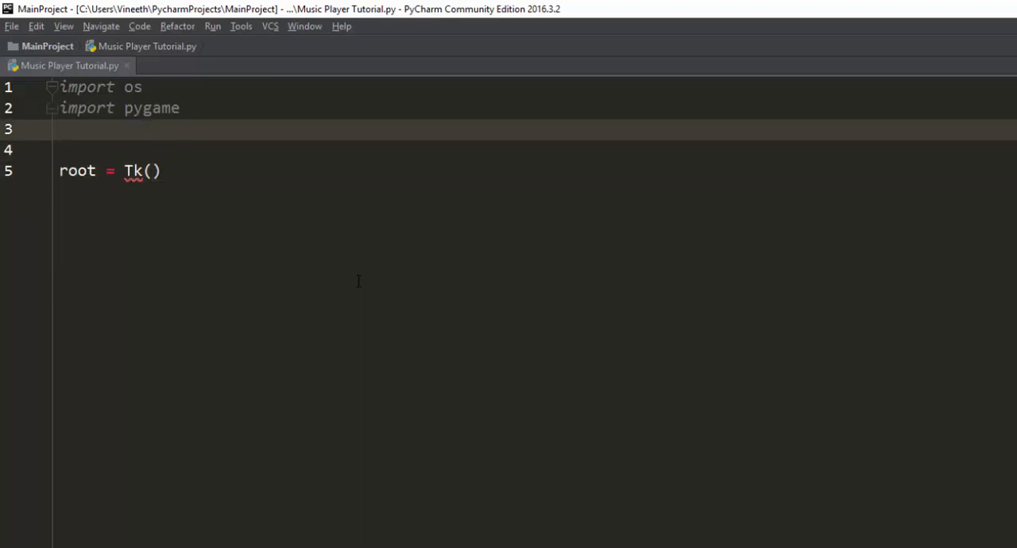
pyautogui.write('from tkinter i')
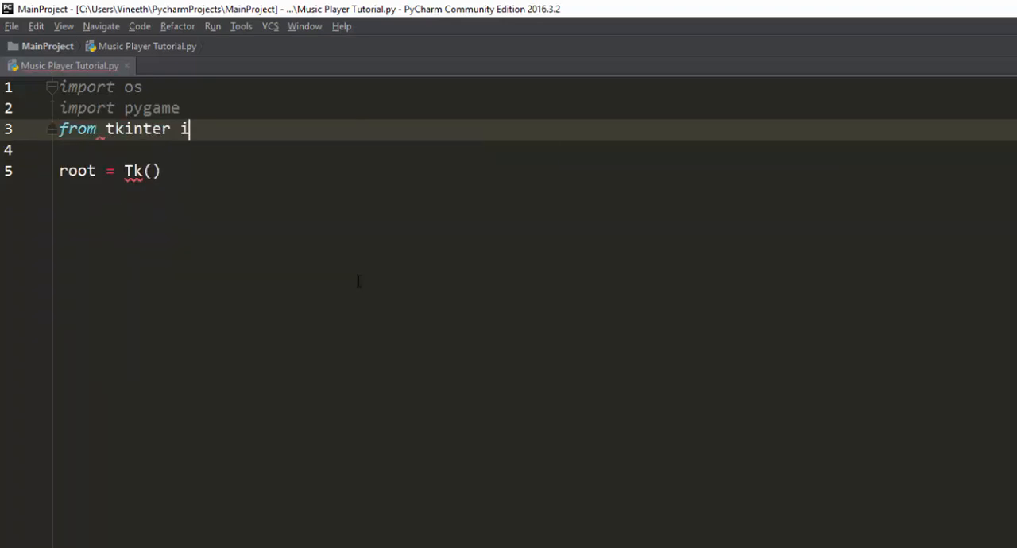
pyautogui.write('mport *')
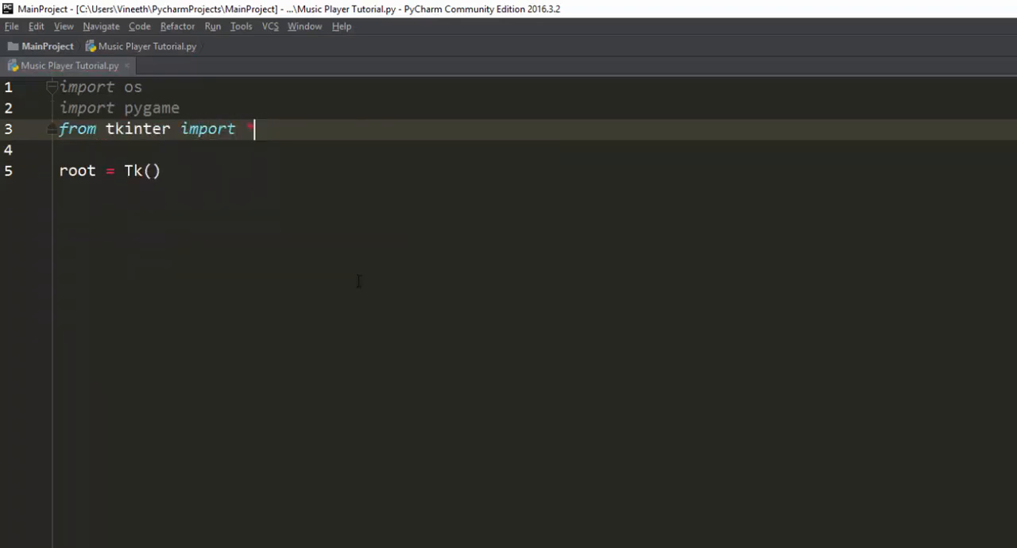
# Add 'root.mainloop()' at the end and run the Music Player Tutorial script.
pyautogui.click(131, 170)
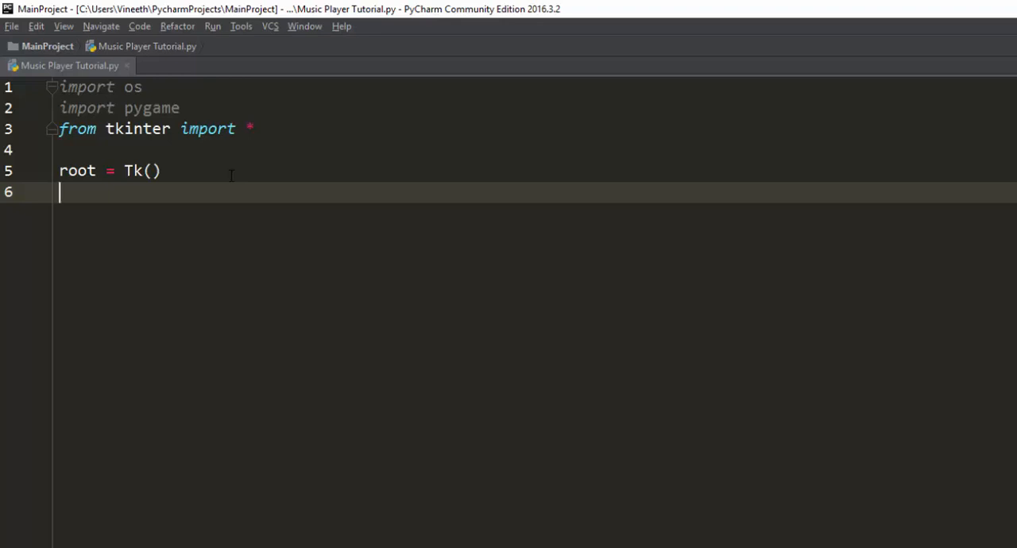
pyautogui.press('enter')
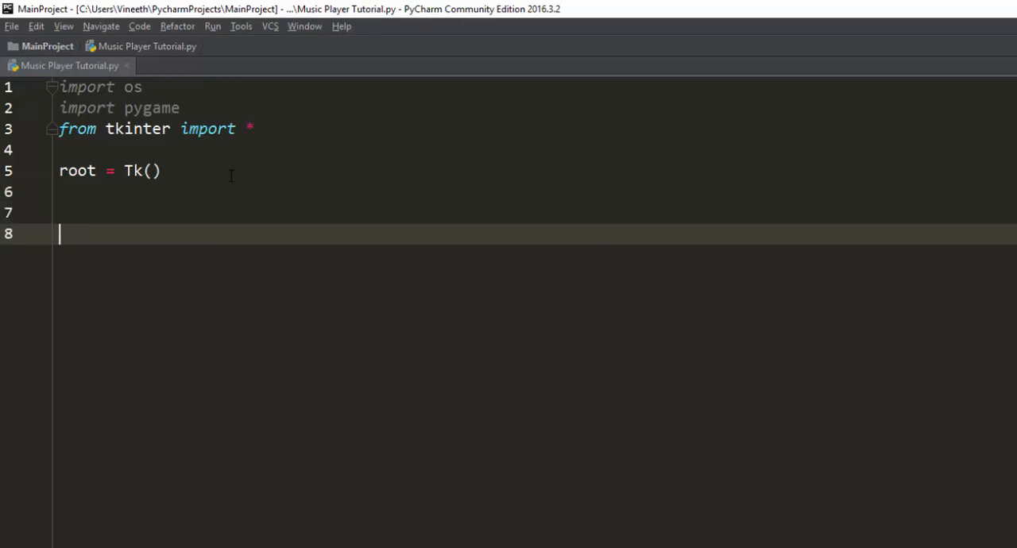
pyautogui.write('root')
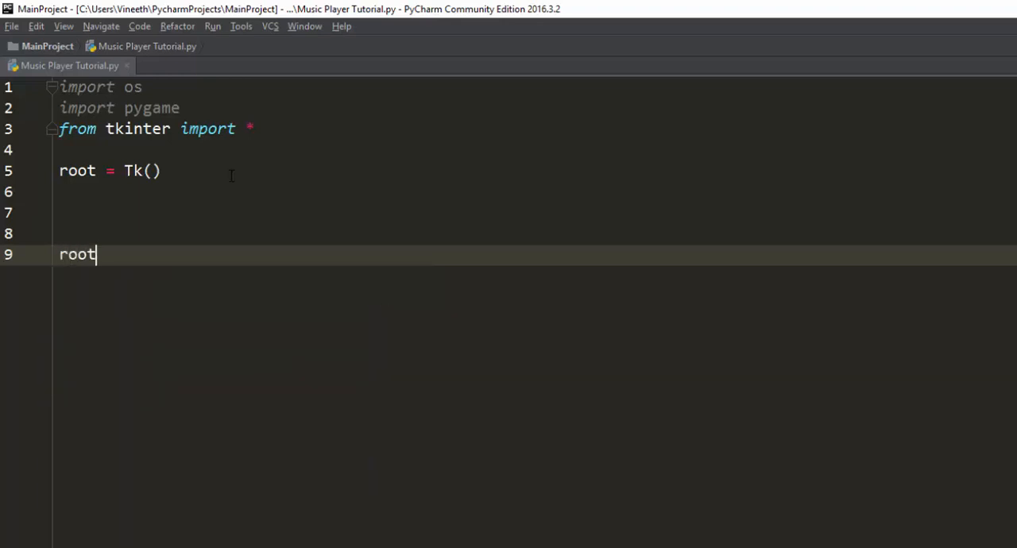
pyautogui.write('.main')
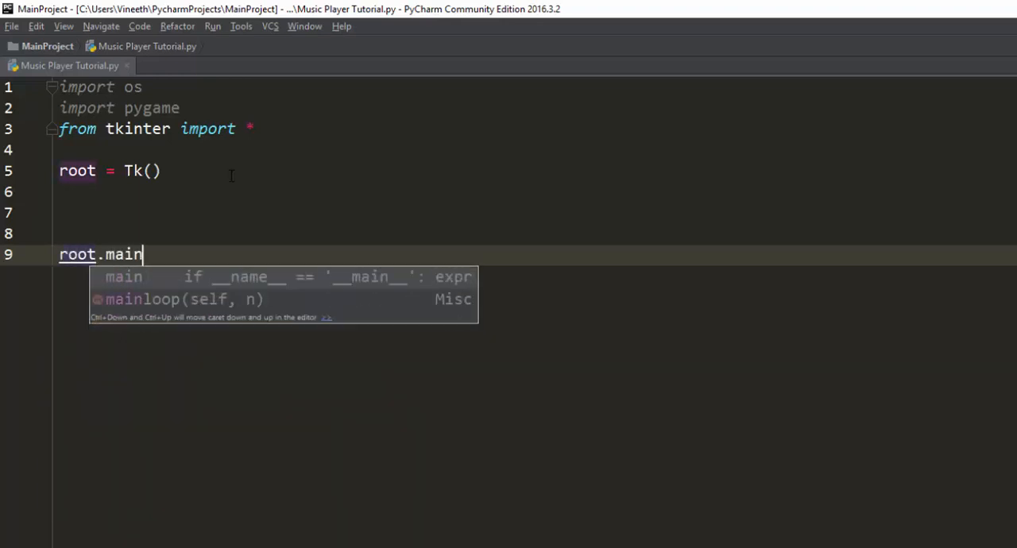
pyautogui.write('loop(')
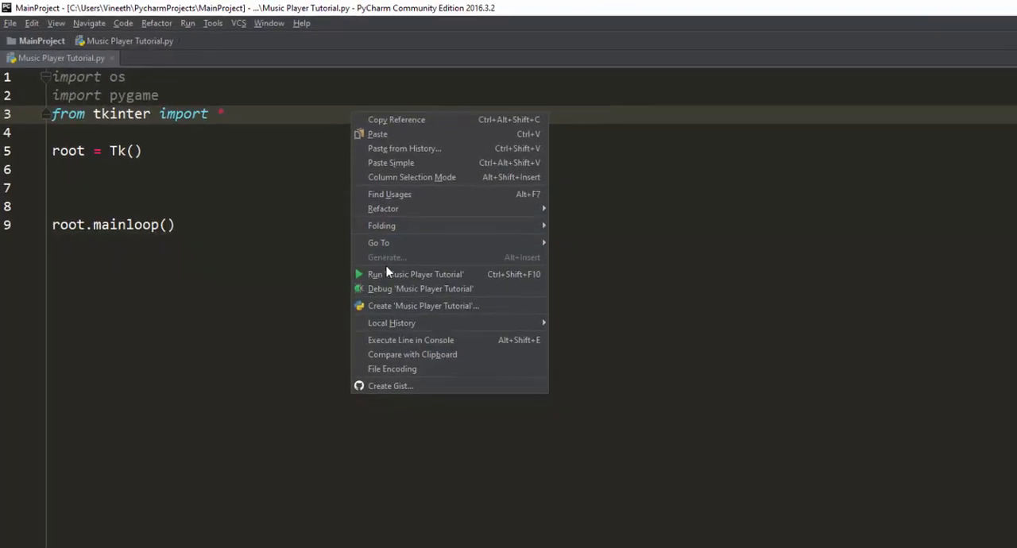
pyautogui.click(398, 274)
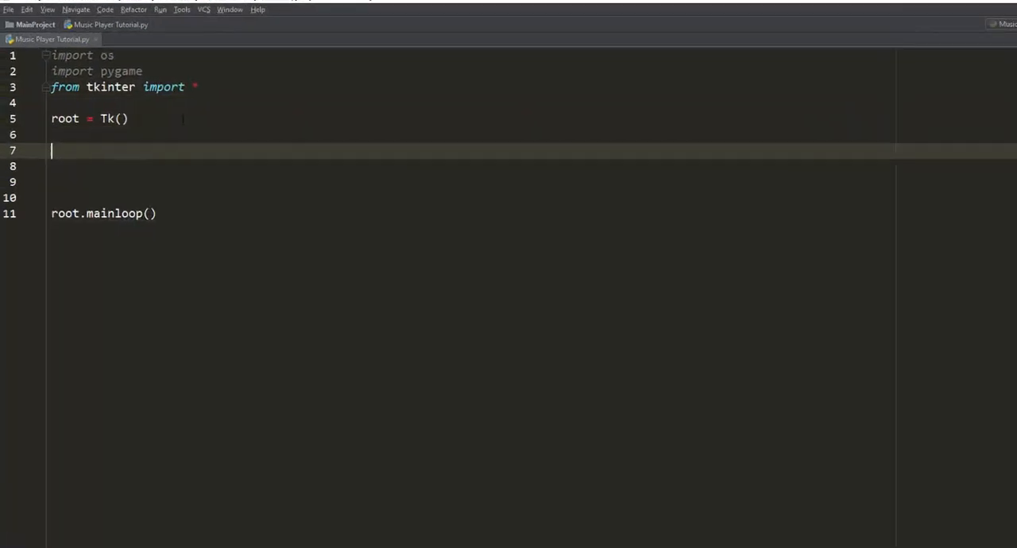
# Add 'root.minsize(300,300)' and an empty 'listofsongs = []' list.
pyautogui.write('root.minsize')
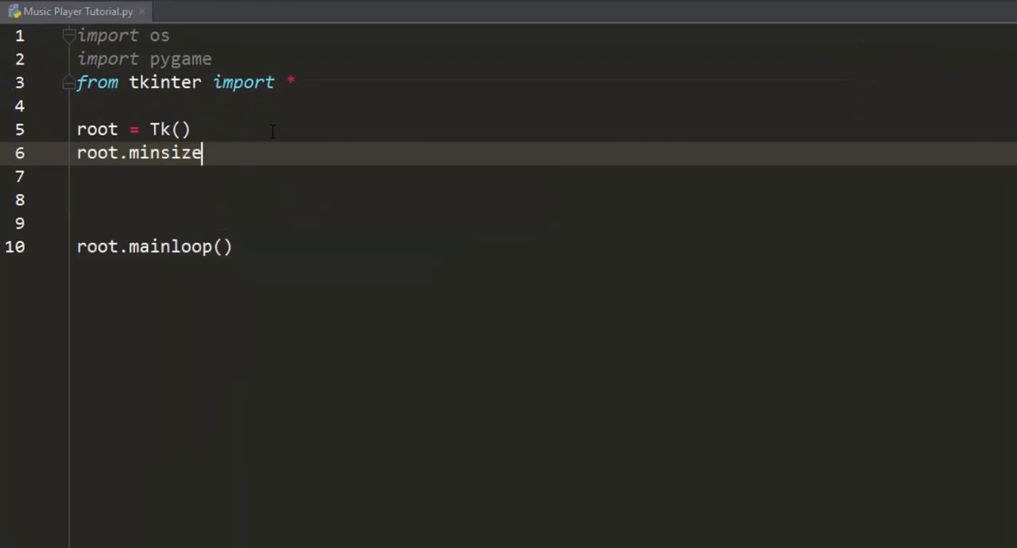
pyautogui.write('(300,300)')
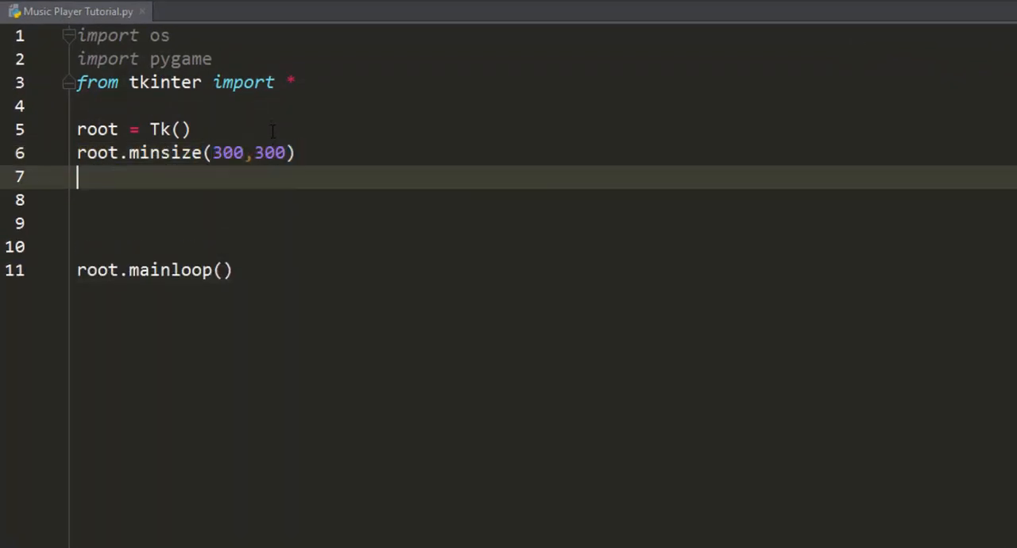
pyautogui.press('Enter')
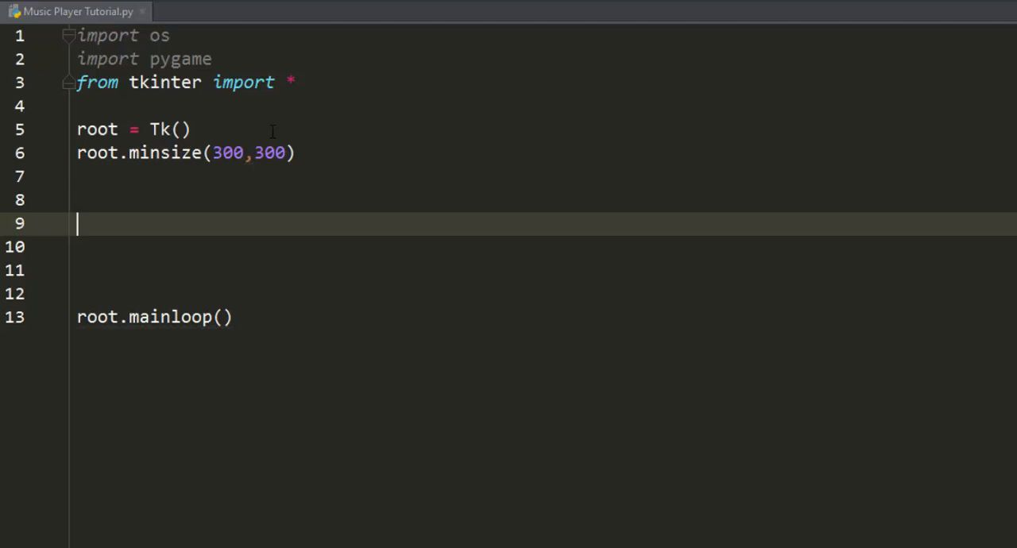
pyautogui.write('listofsongs = [')
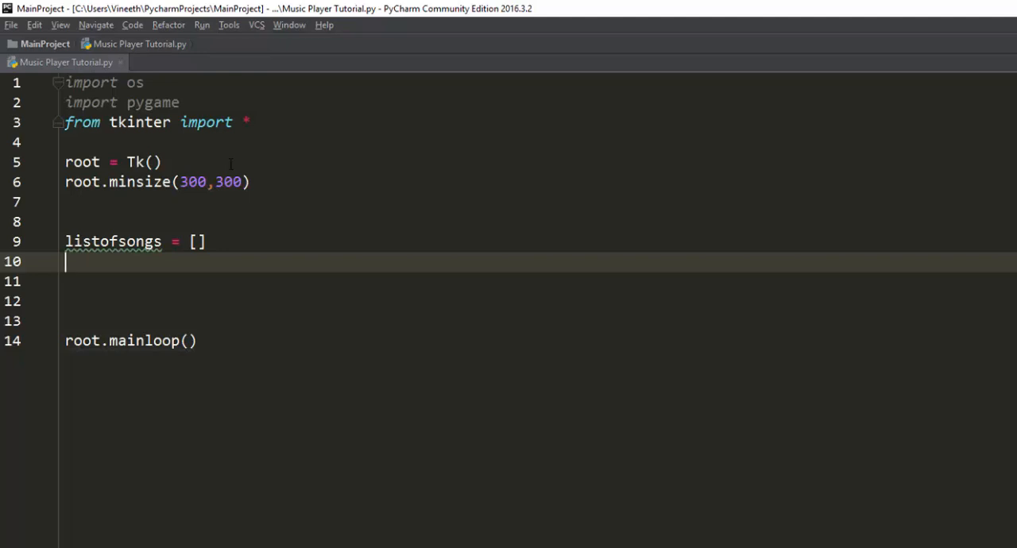
# Type 'index = 0' below listofsongs, leaving space for a function.
pyautogui.write('index = 0')
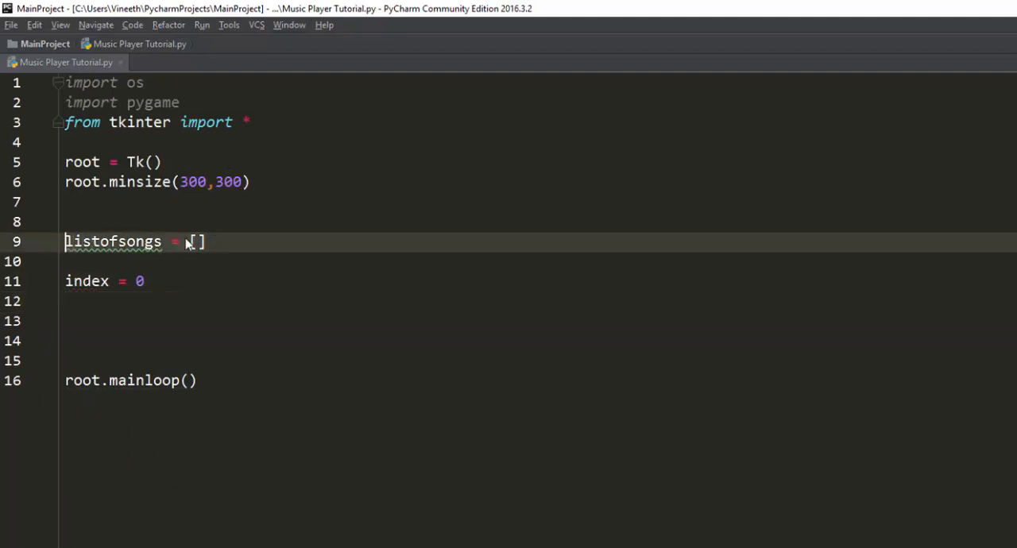
pyautogui.click(205, 242)
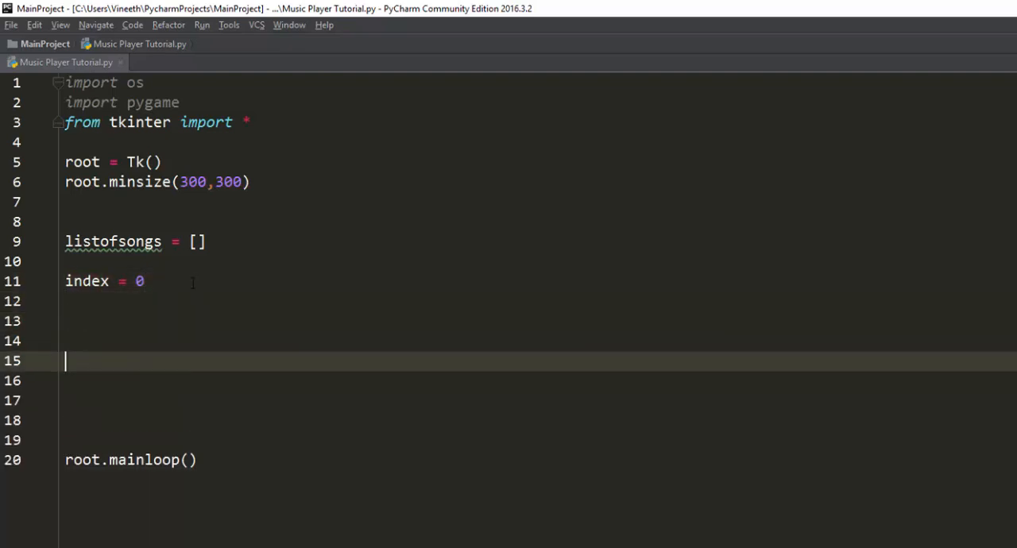
# Add 'def directorychooser():' containing 'directory = askdirectory()', importing askdirectory from tkinter.filedialog.
pyautogui.write('d')
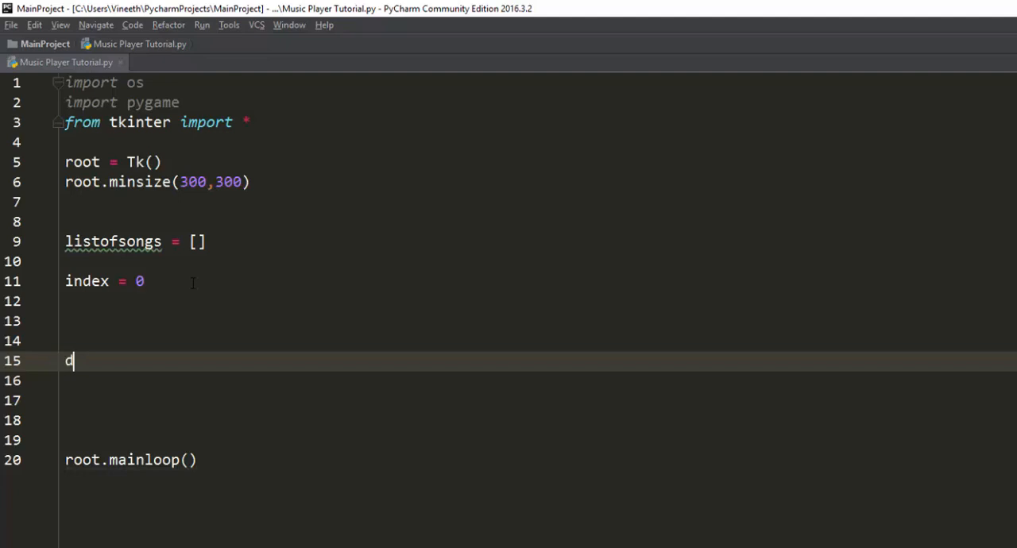
pyautogui.write('ef')
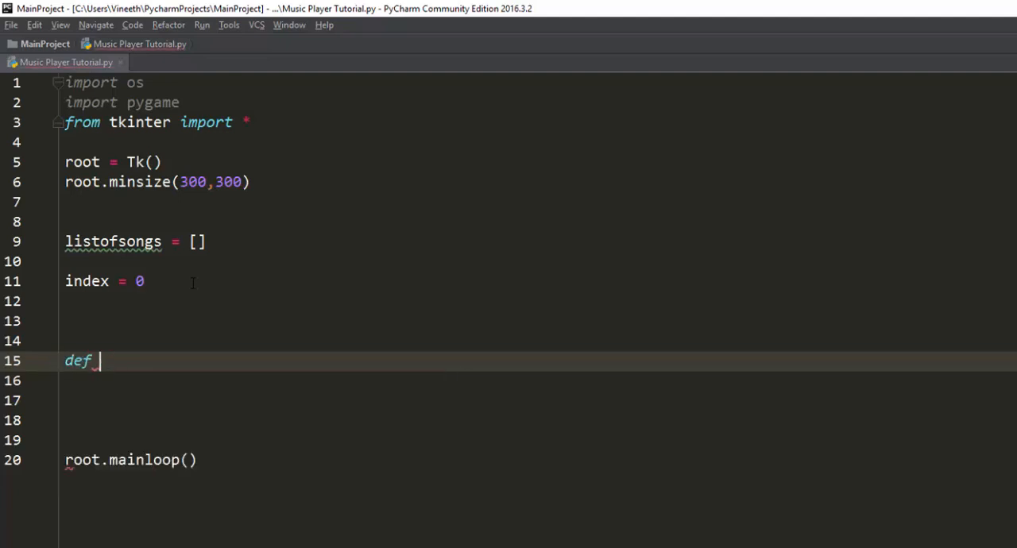
pyautogui.scroll(-3)
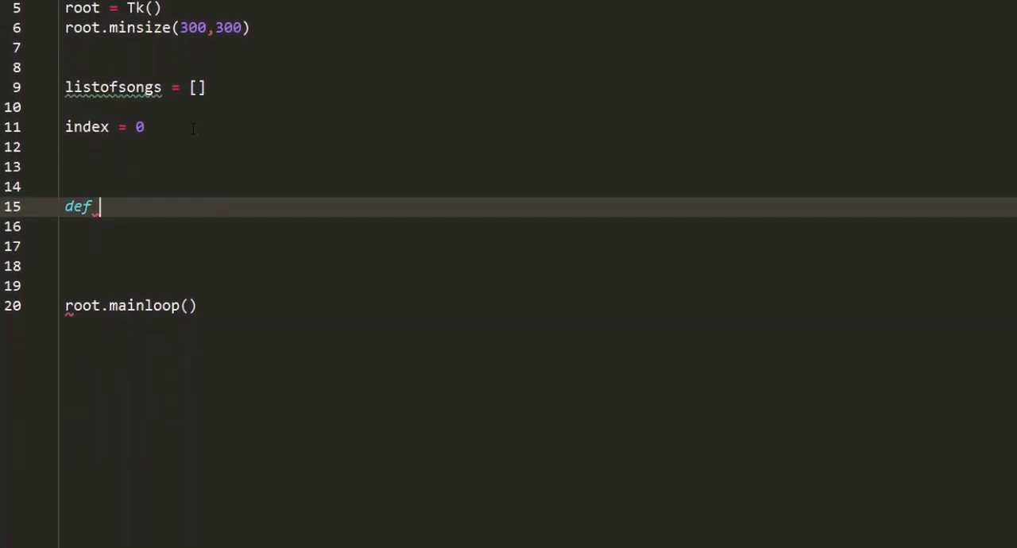
pyautogui.write('directorycho')
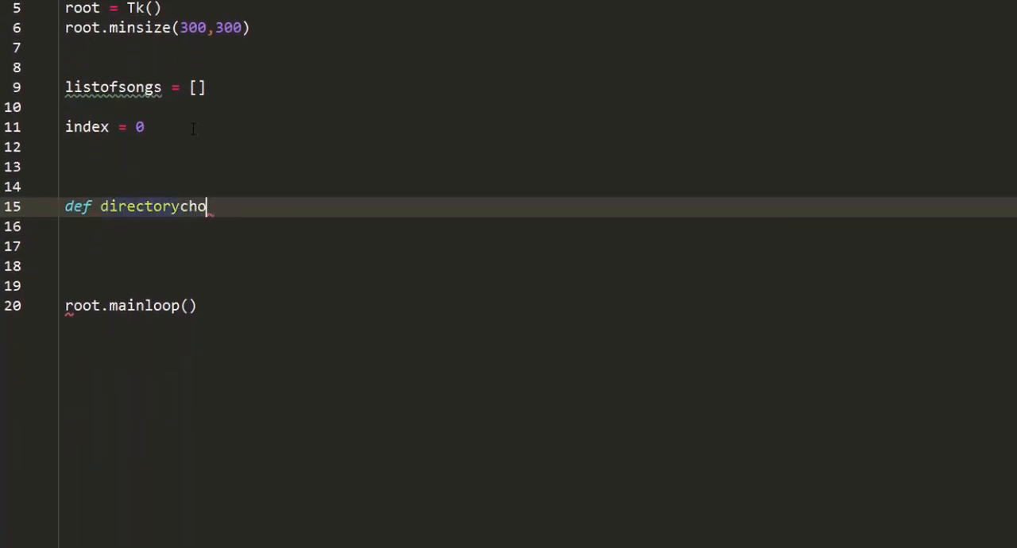
pyautogui.write('oser():')
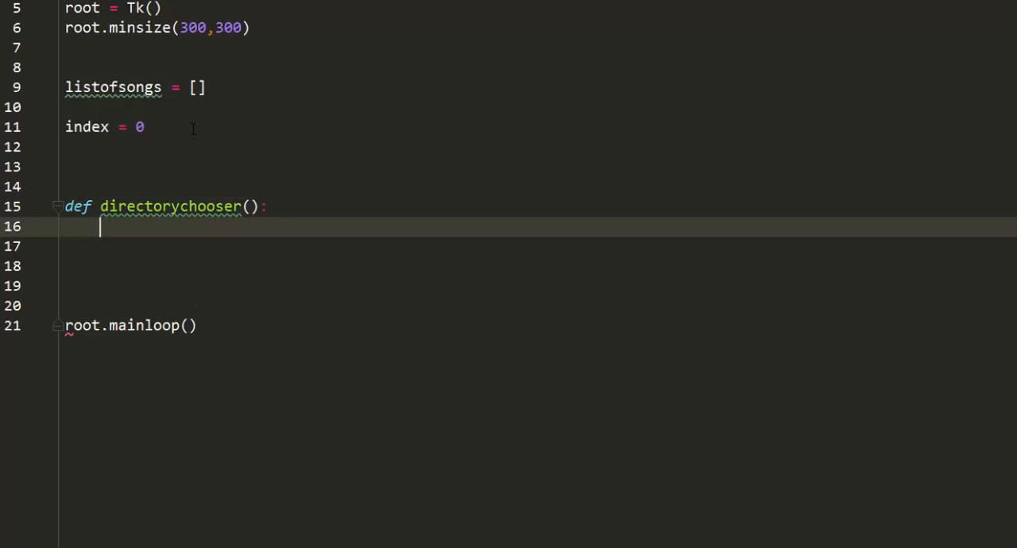
pyautogui.write('directo')
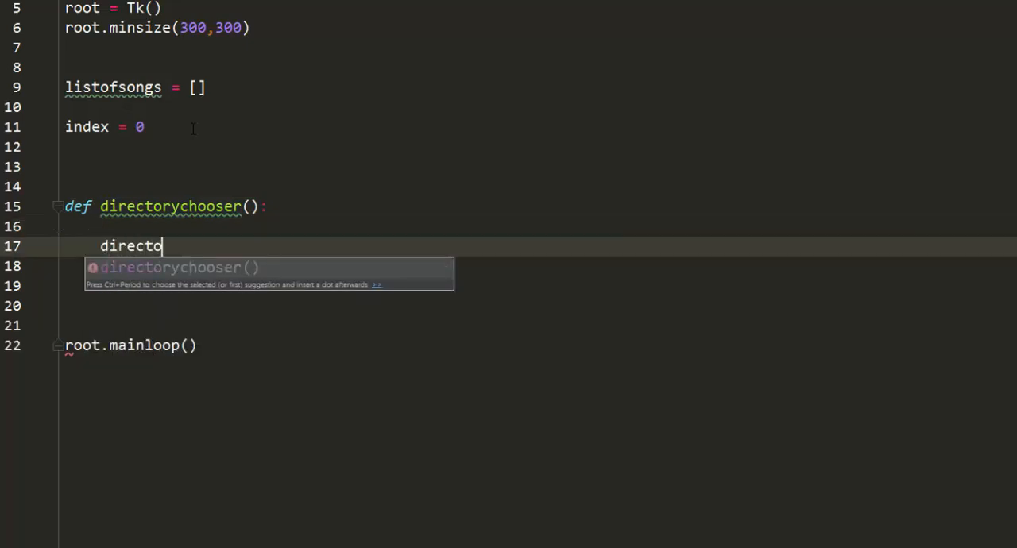
pyautogui.write('ry =')
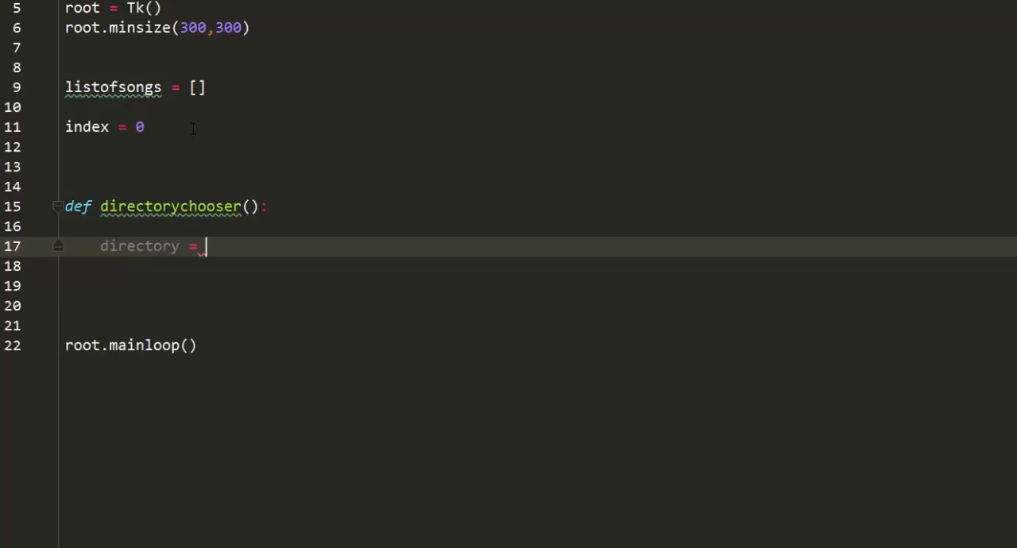
pyautogui.write('askdi')
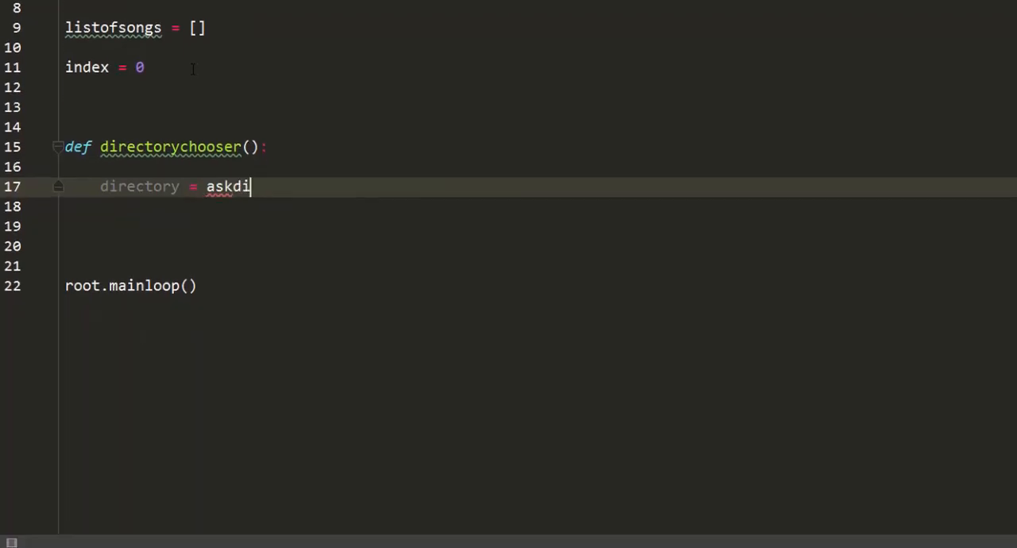
pyautogui.write('rectory()')
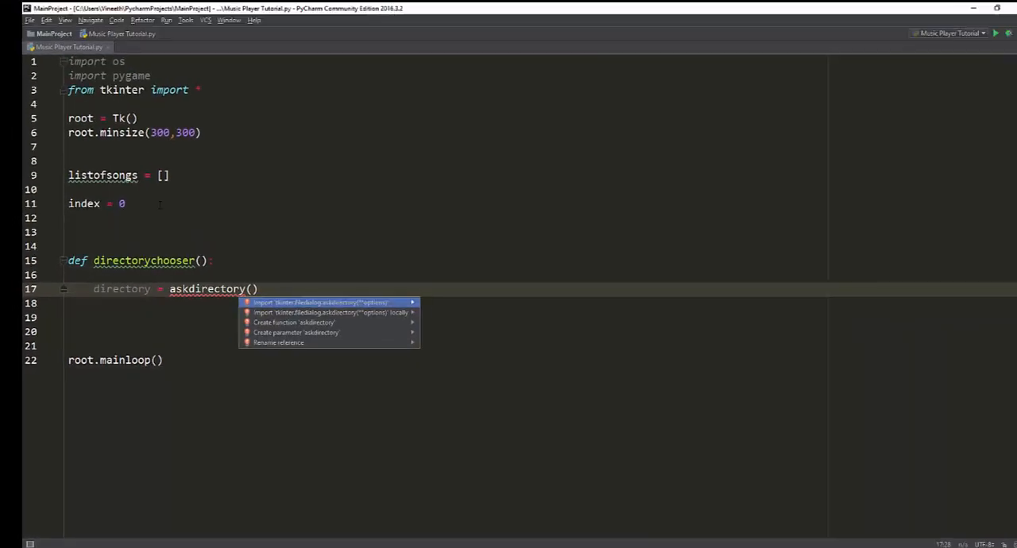
pyautogui.click(328, 302)
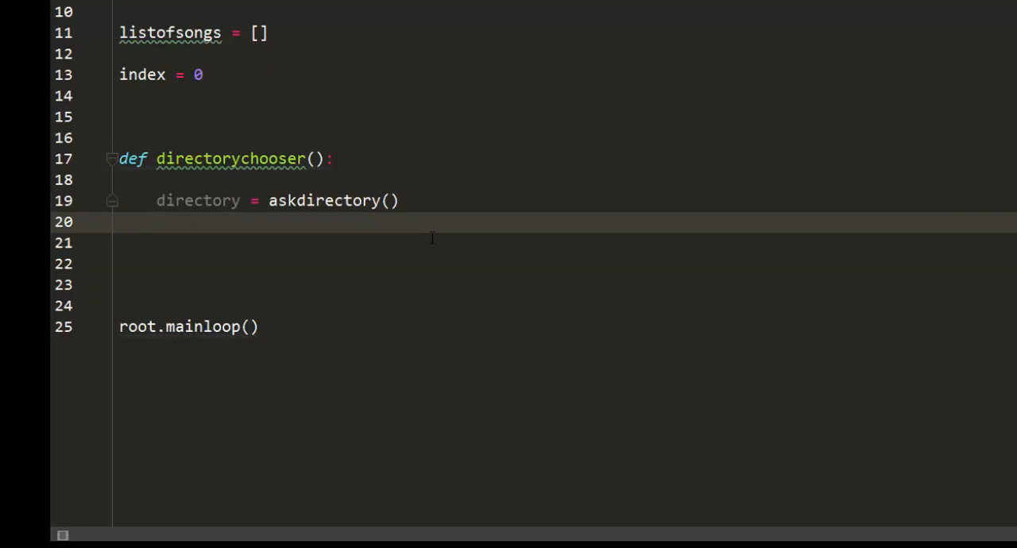
pyautogui.moveTo(387, 238)
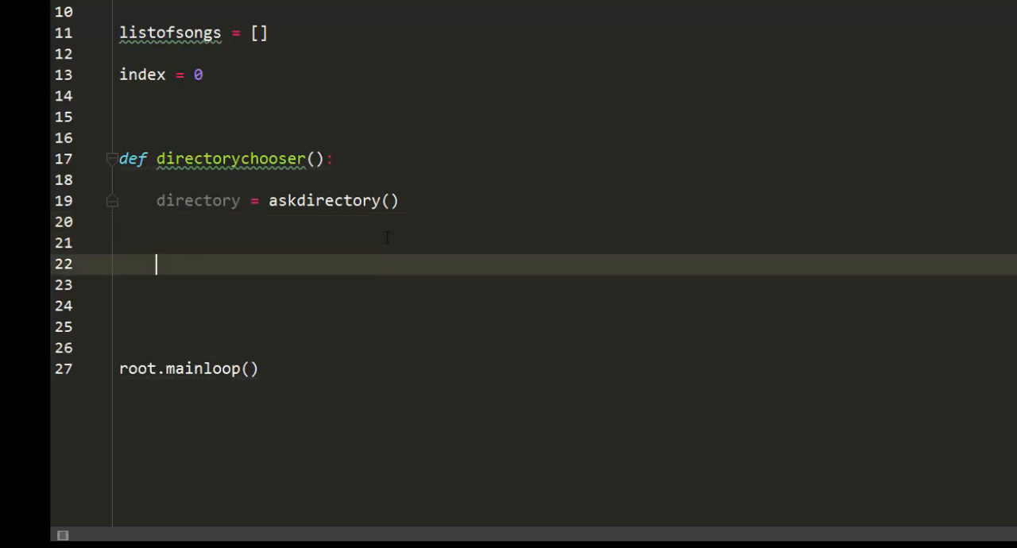
pyautogui.write('dirrecto')
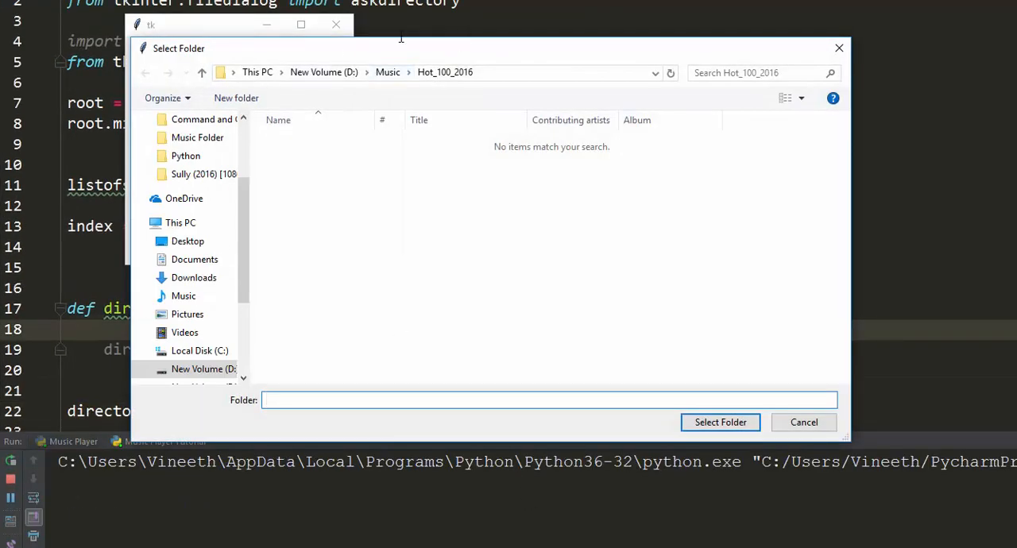
pyautogui.scroll(-3)
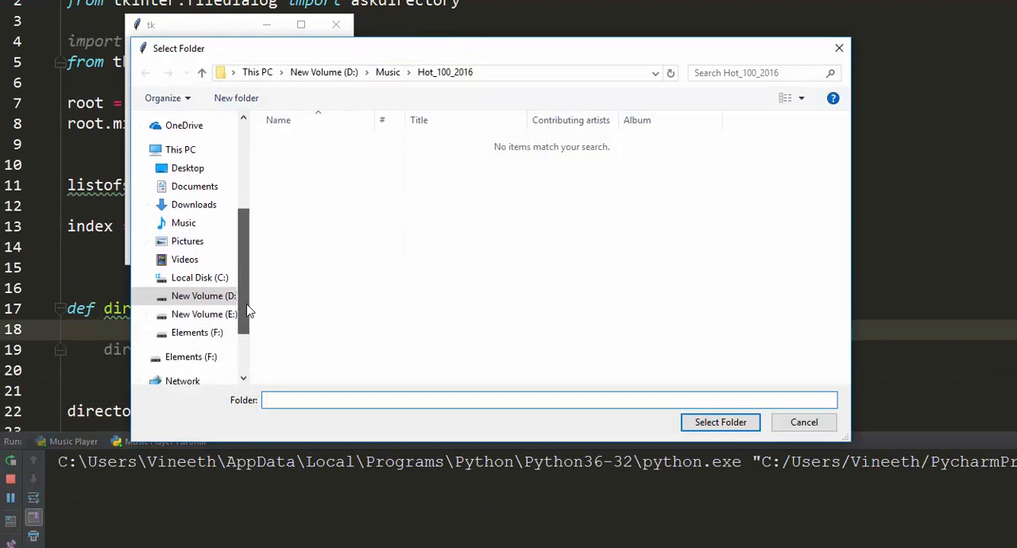
pyautogui.click(202, 296)
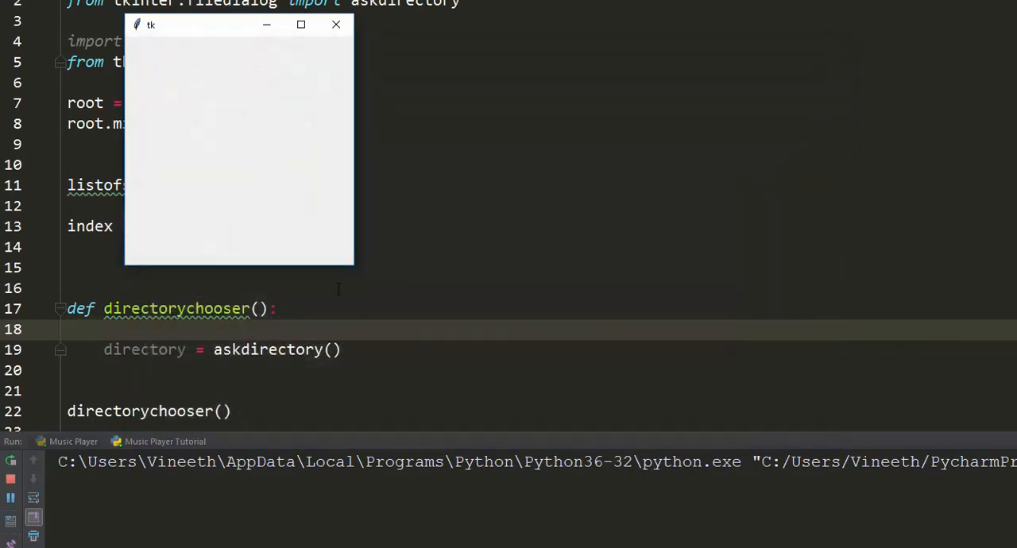
pyautogui.moveTo(336, 24)
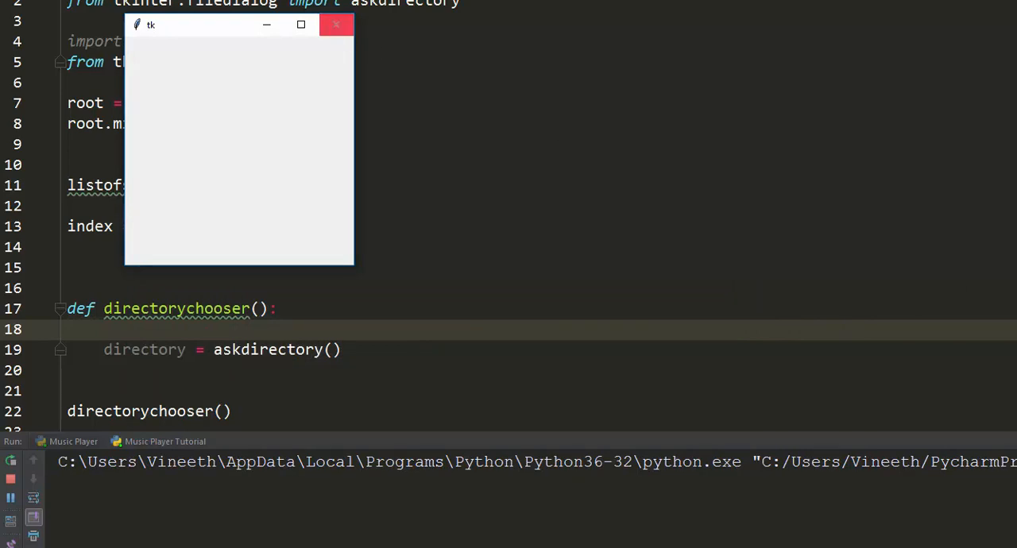
pyautogui.click(336, 25)
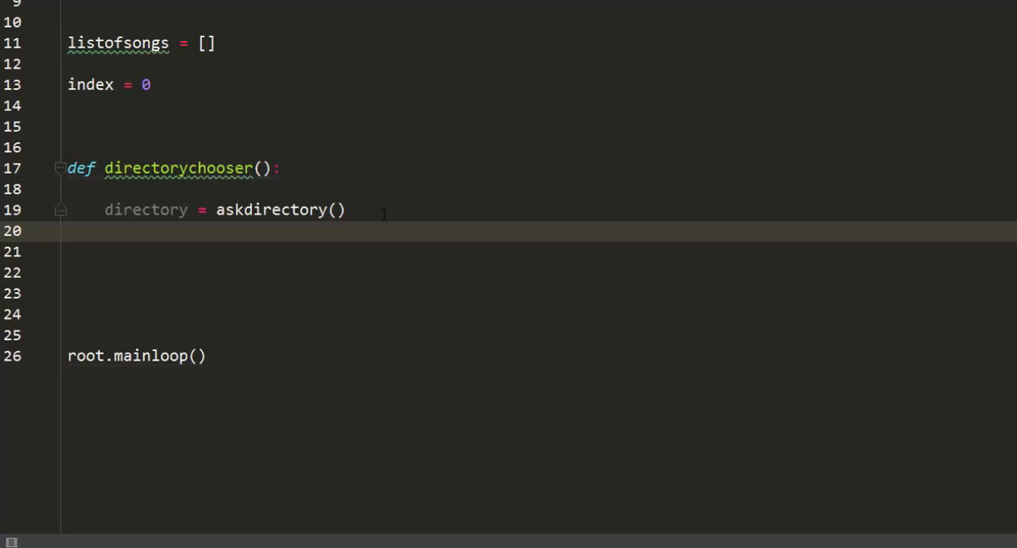
# Add os.chdir(directory) and a 'for files in os.listdir(directory):' loop to directorychooser.
pyautogui.write('os.chdir(')
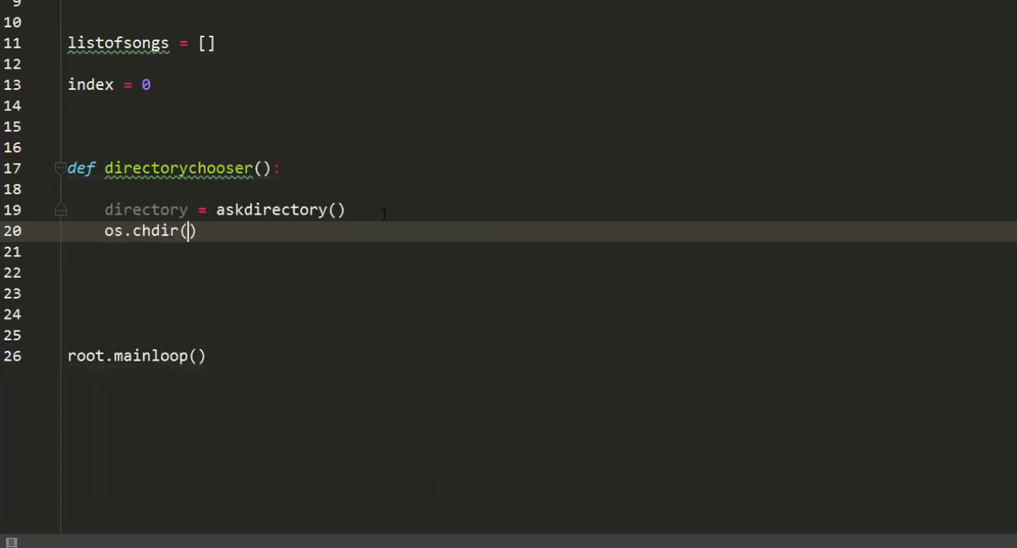
pyautogui.write('d')
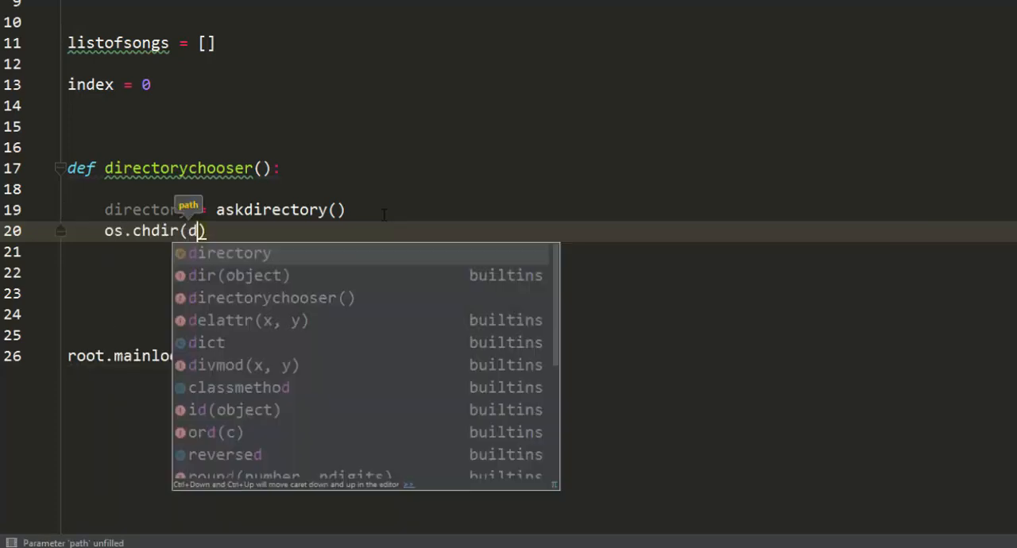
pyautogui.click(230, 253)
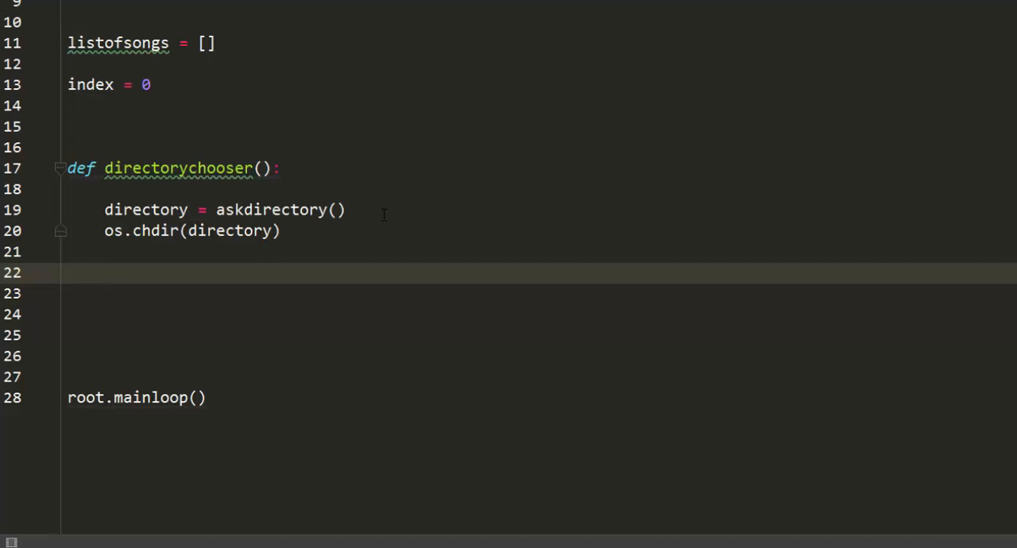
pyautogui.write('for files in')
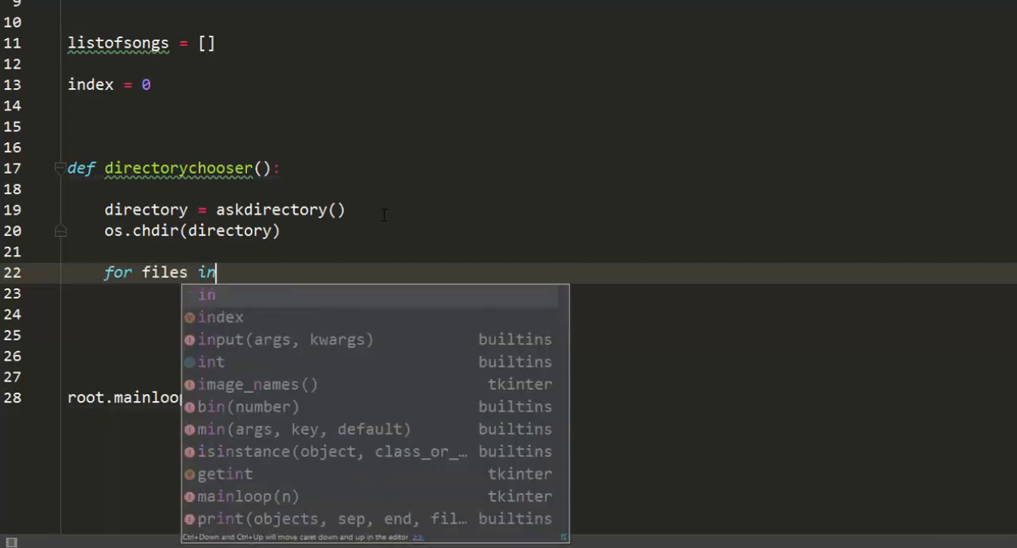
pyautogui.write('os.listdir(')
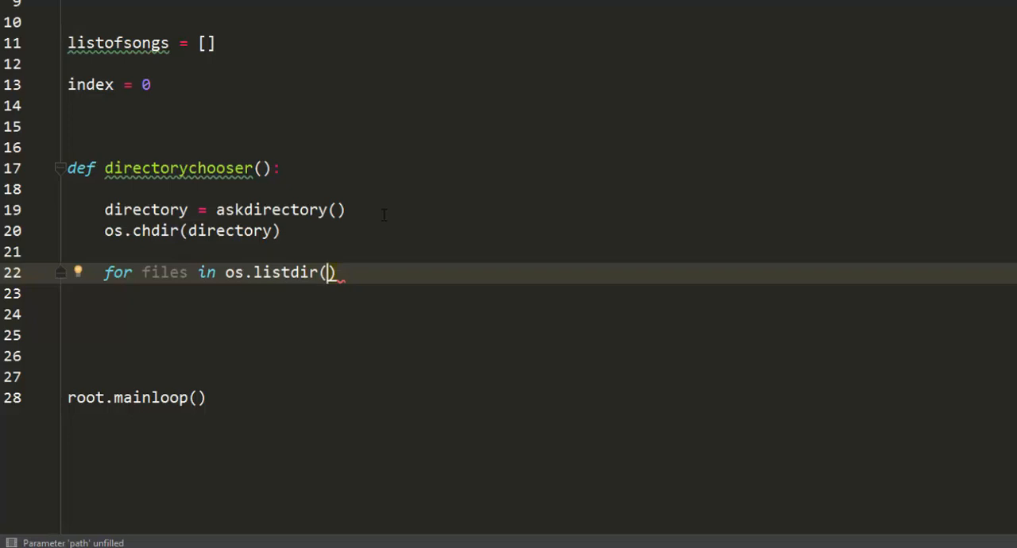
pyautogui.write('directory')
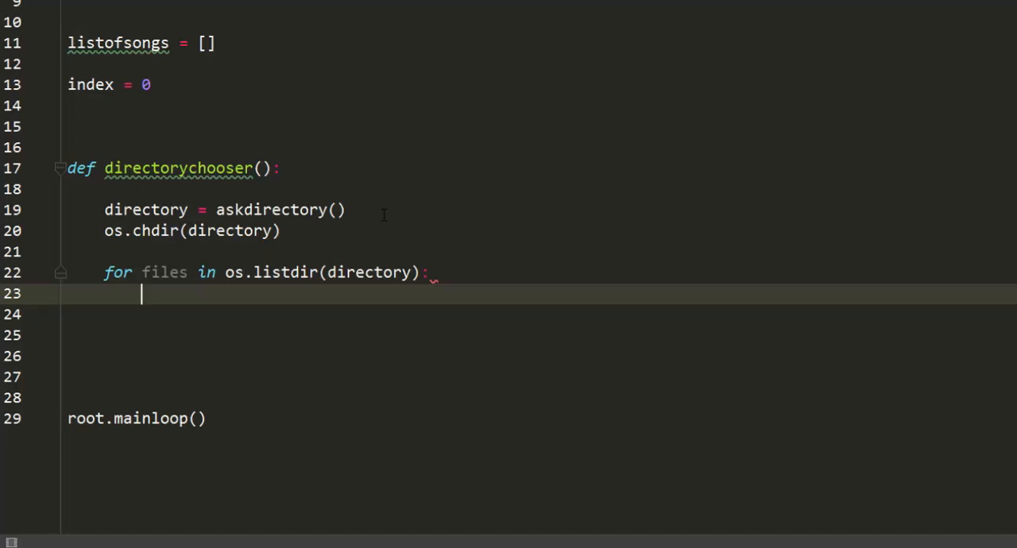
# Add an if files.endswith(".mp3") condition inside the loop.
pyautogui.write('if f')
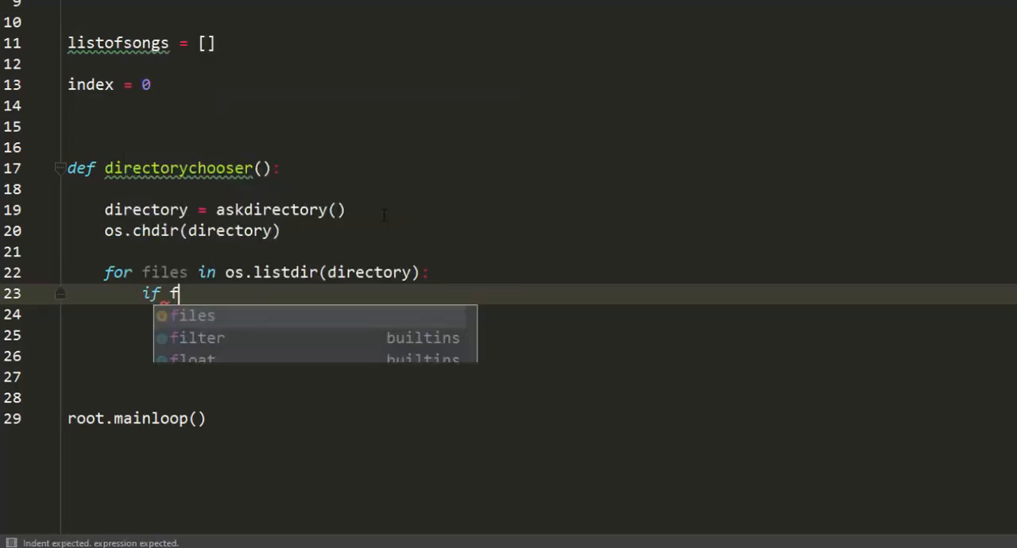
pyautogui.write('iles.')
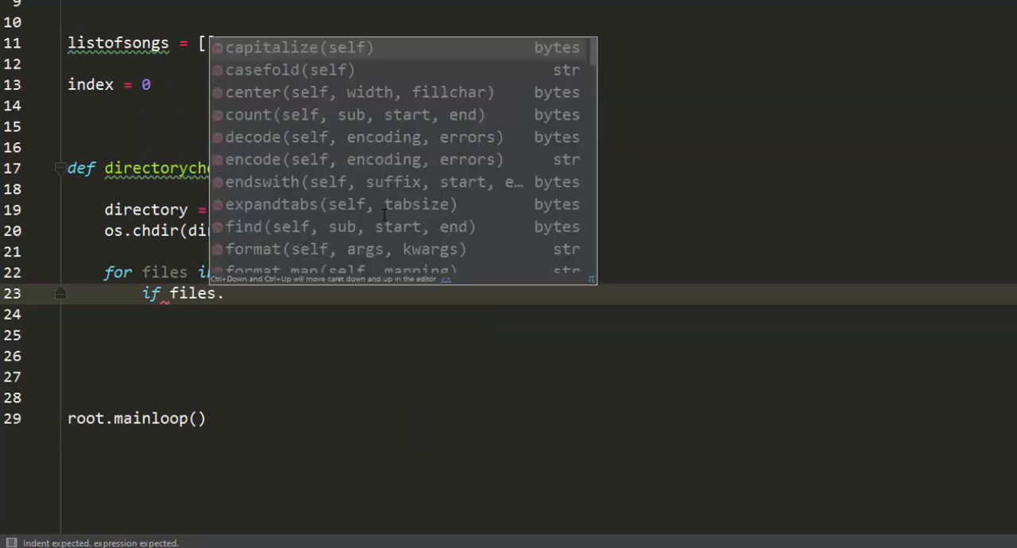
pyautogui.write('end')
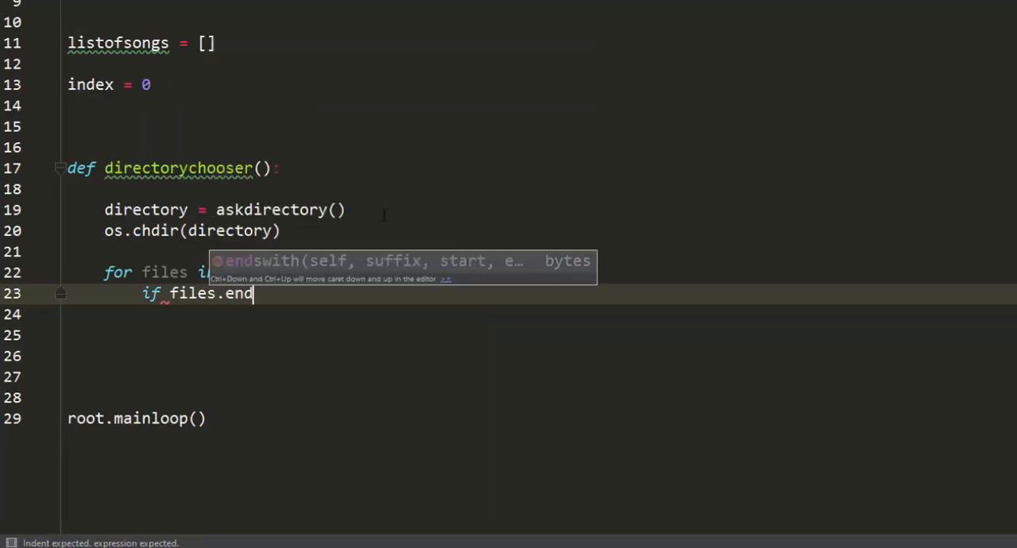
pyautogui.press('Tab')
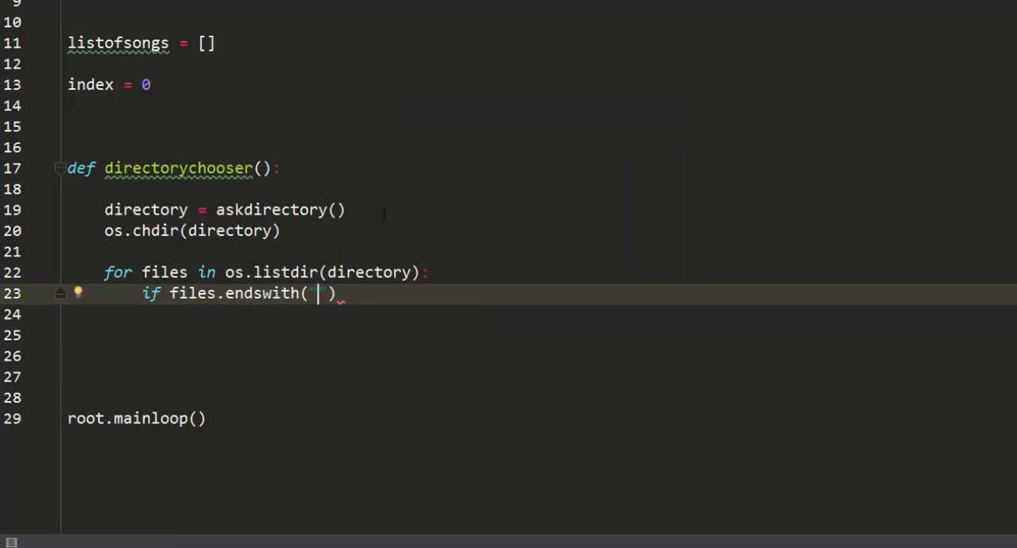
pyautogui.write('.mp3')
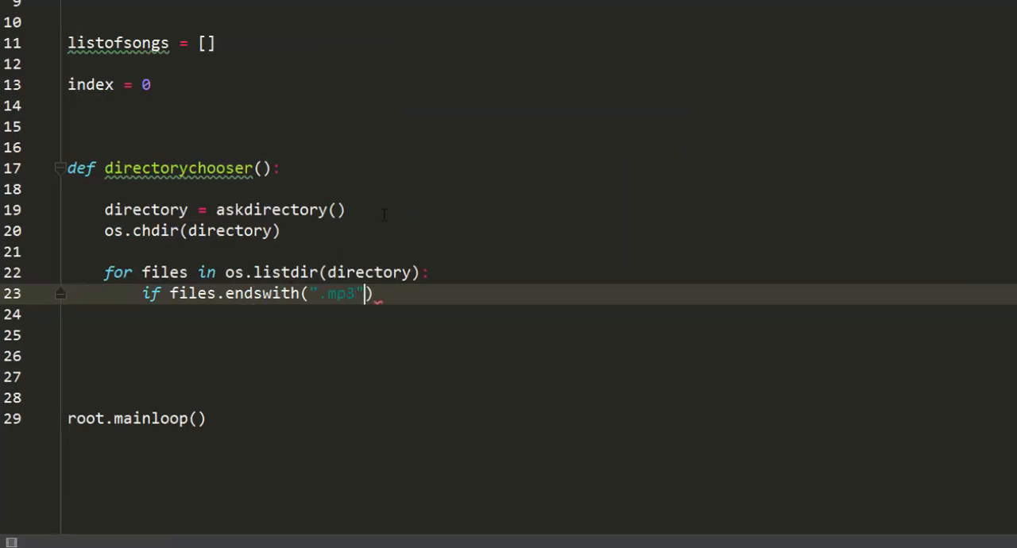
pyautogui.press('enter')
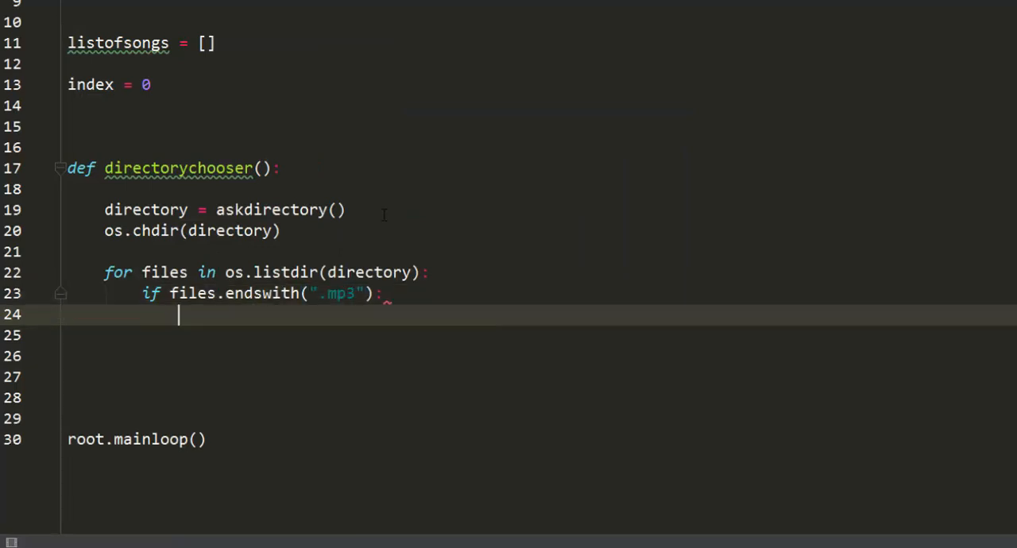
# Under the condition, append files to listofsongs and print(files).
pyautogui.write('list')
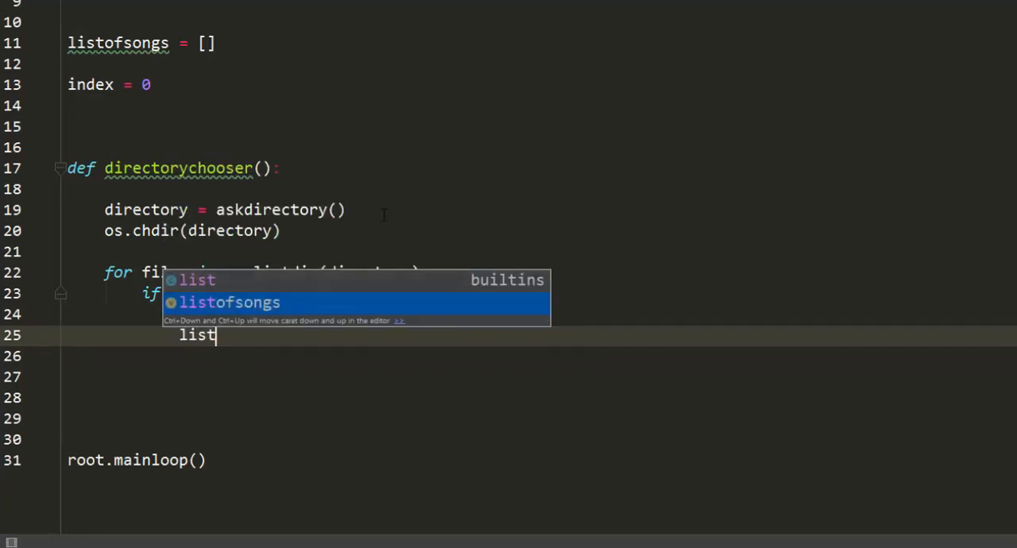
pyautogui.press('Tab')
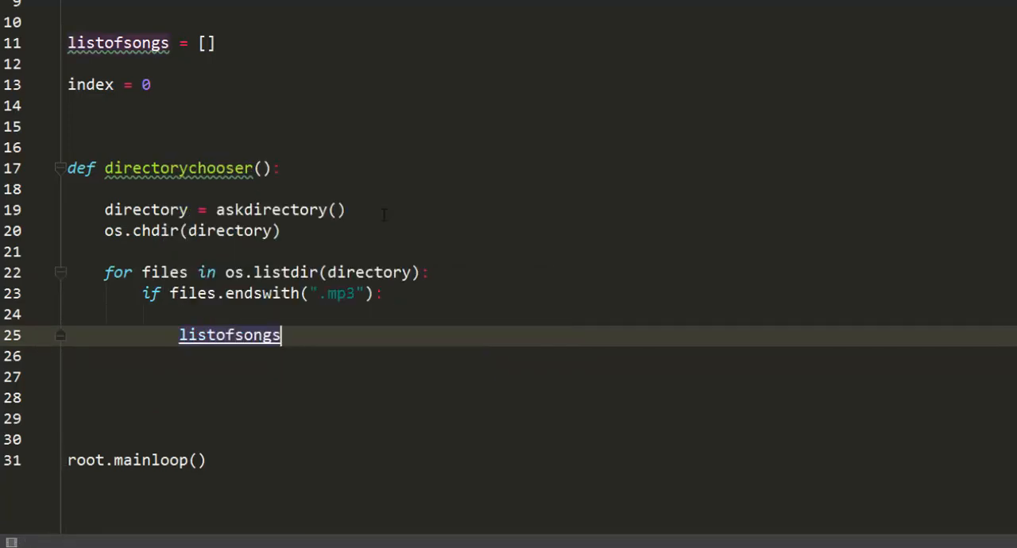
pyautogui.write('.append(')
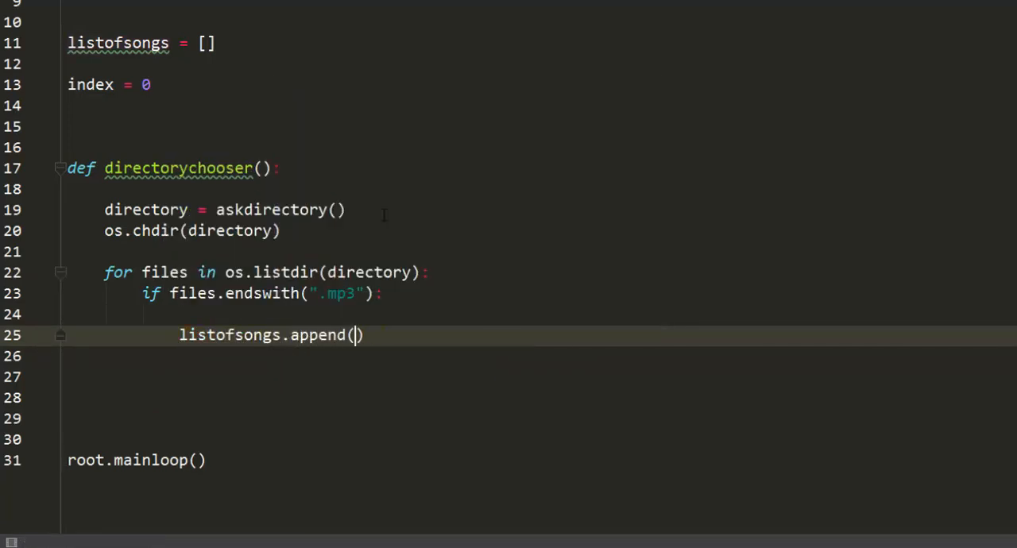
pyautogui.write('0,')
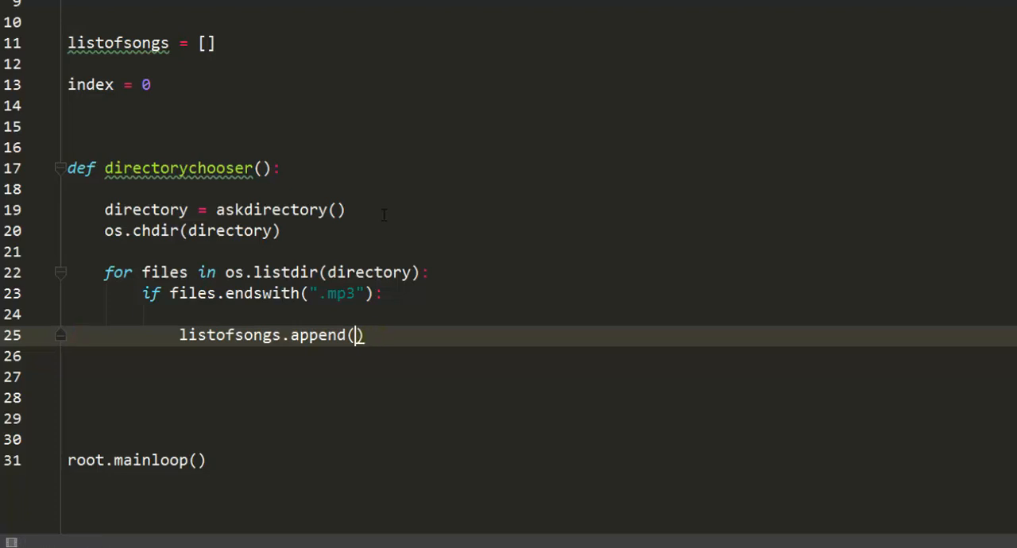
pyautogui.write('files')
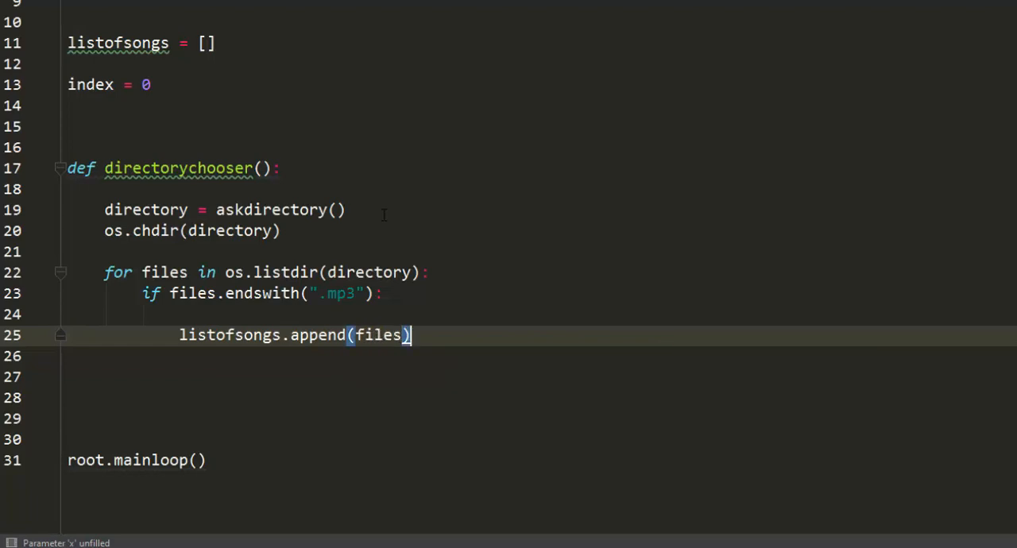
pyautogui.press('Enter')
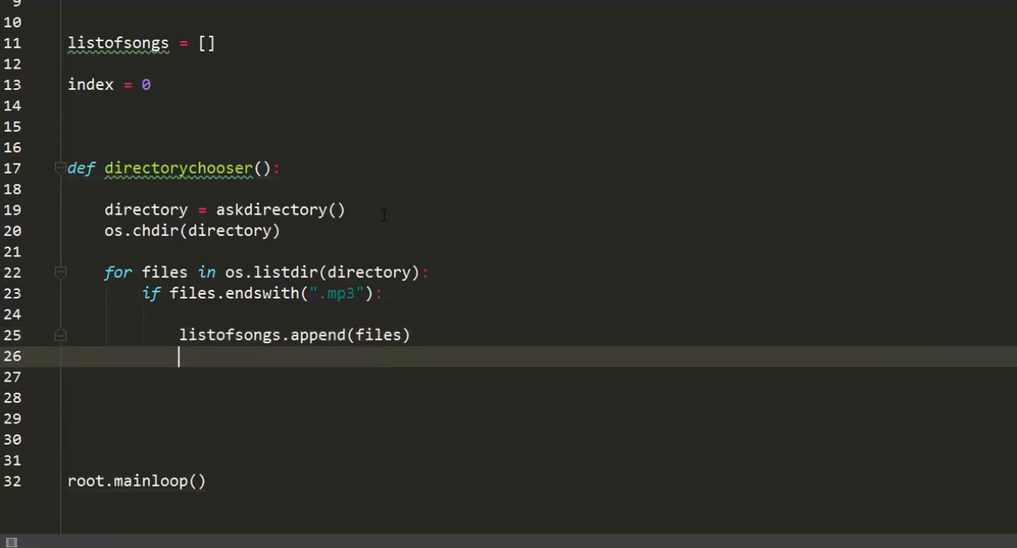
pyautogui.write('pri')
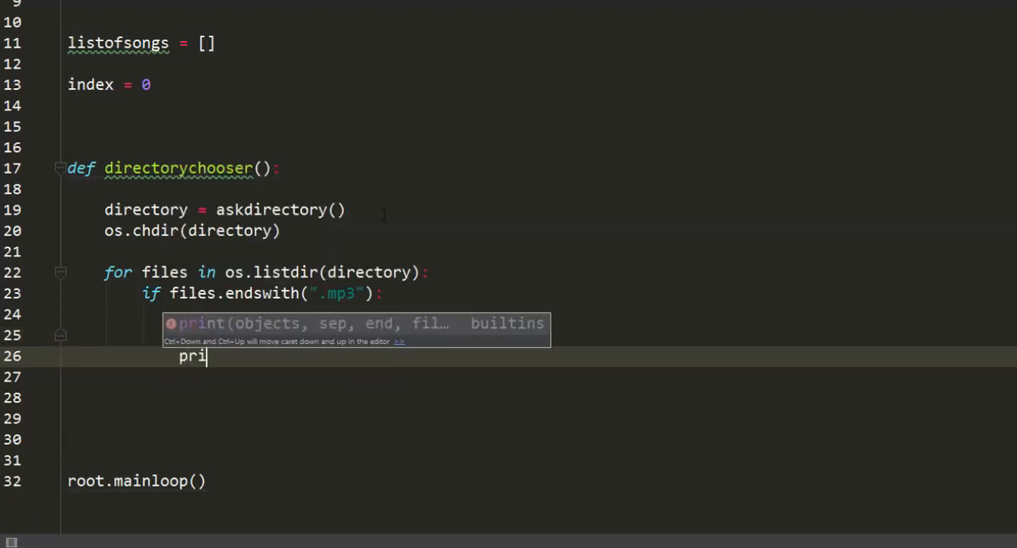
pyautogui.write('nt(files')
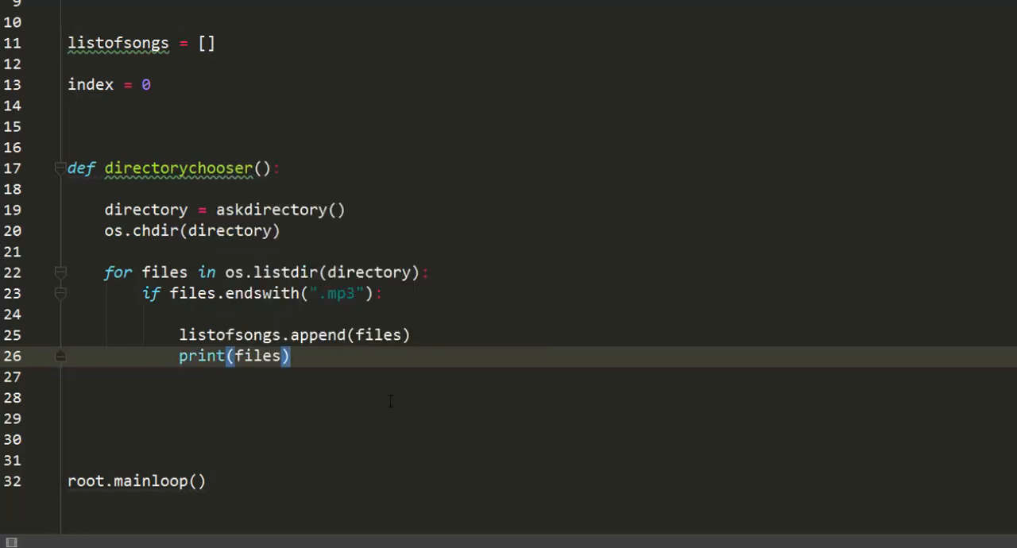
pyautogui.write('directorychooser(')
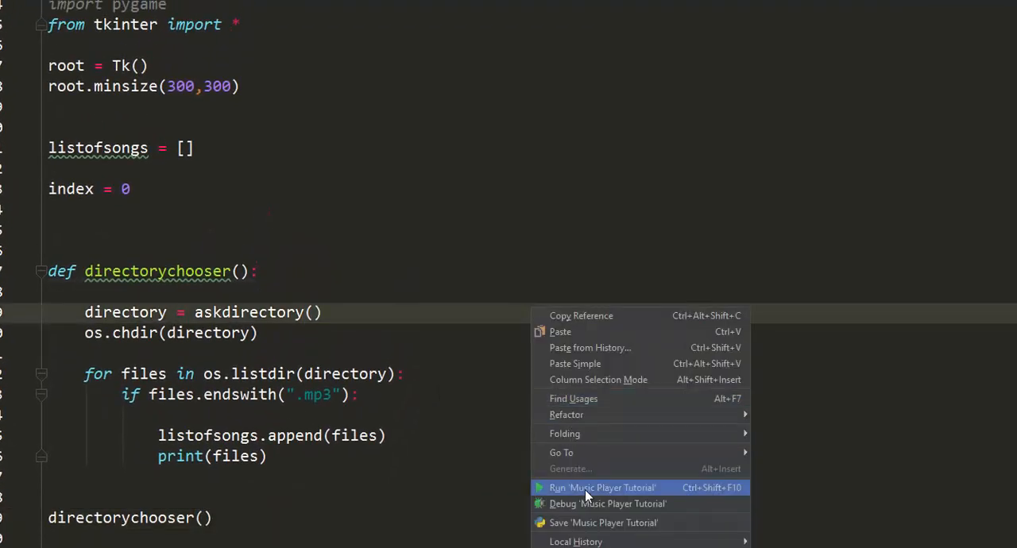
# Run 'Music Player Tutorial', select the Music Folder, and close the empty tk window.
pyautogui.click(594, 488)
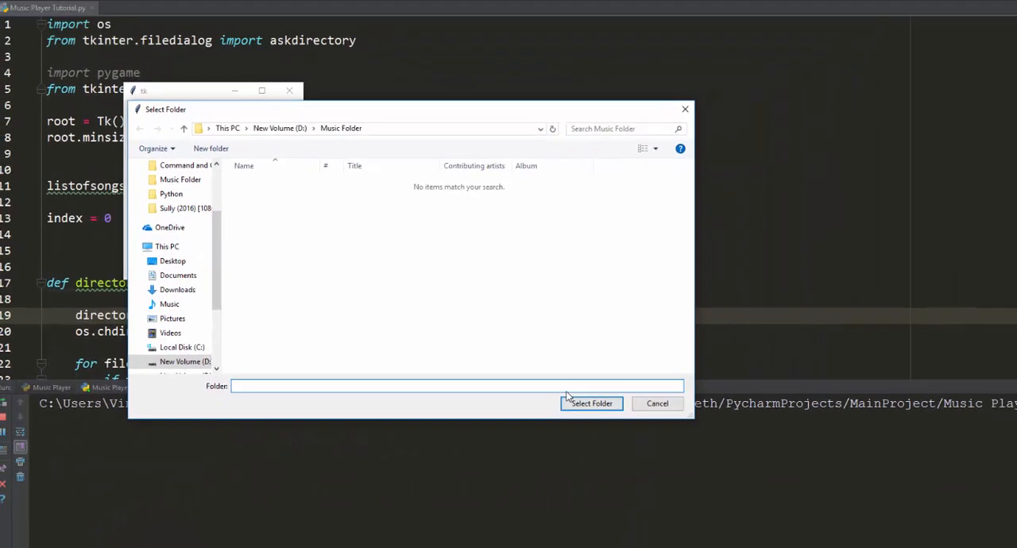
pyautogui.click(591, 404)
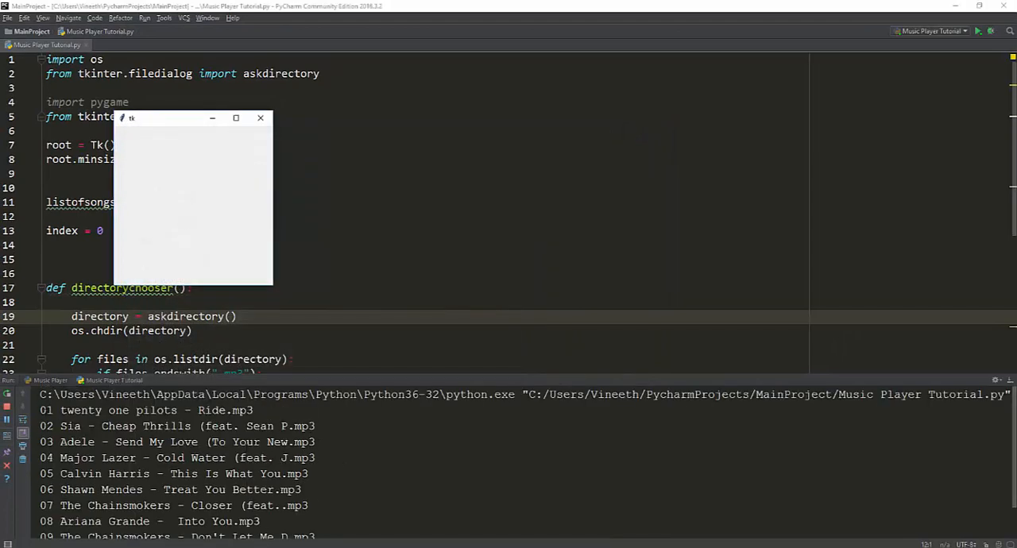
pyautogui.click(260, 118)
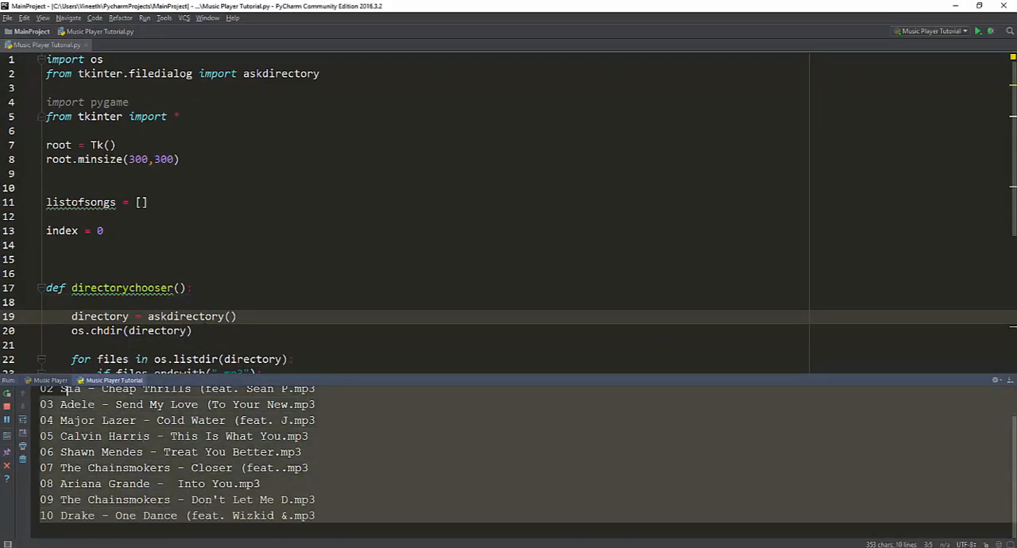